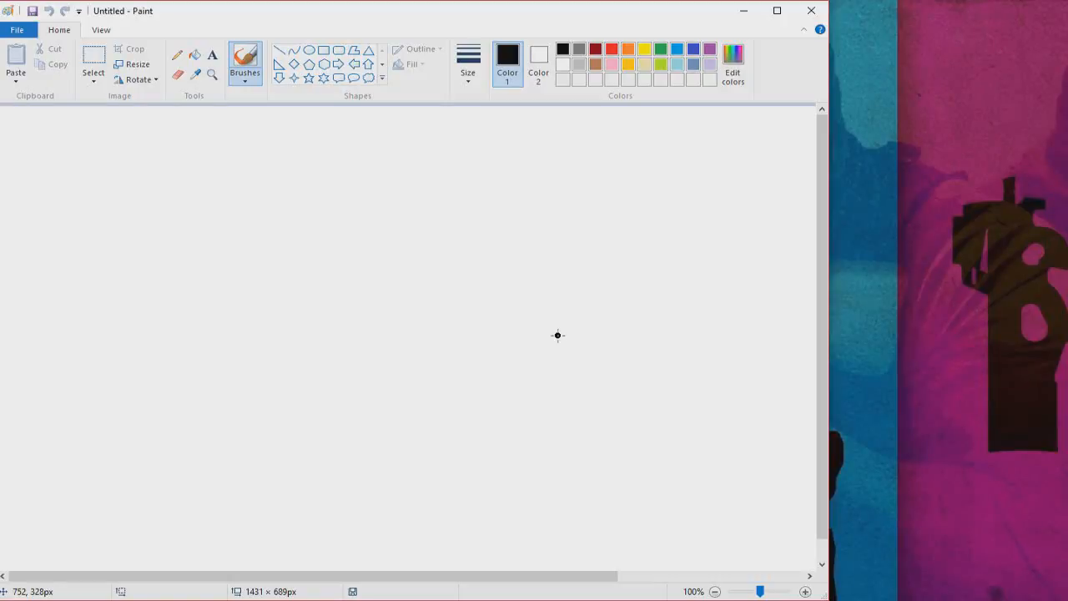
mouse_move(286, 225)
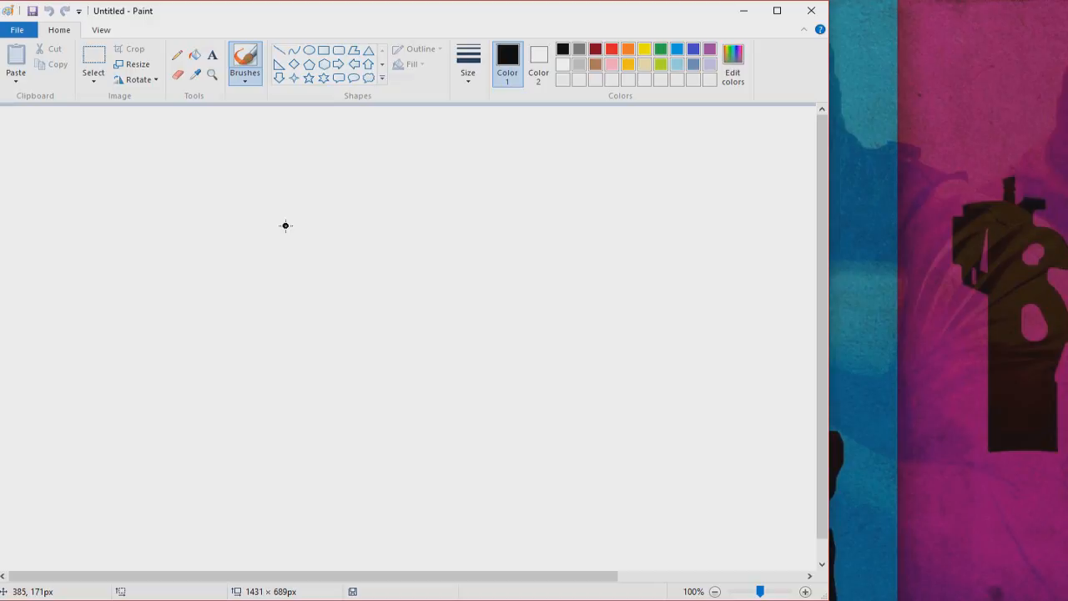
mouse_move(305, 244)
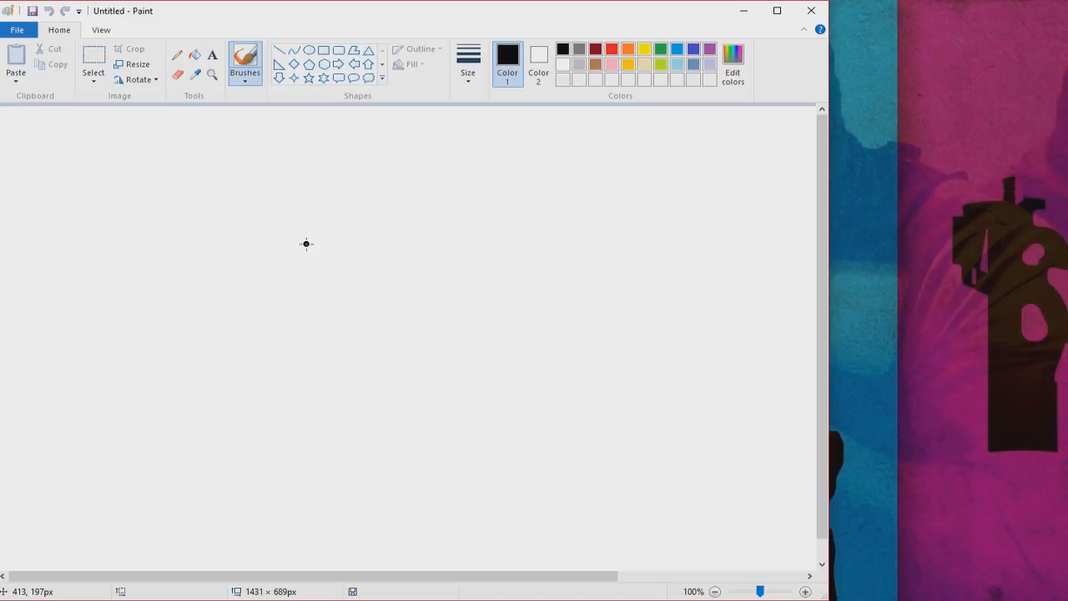
mouse_move(292, 255)
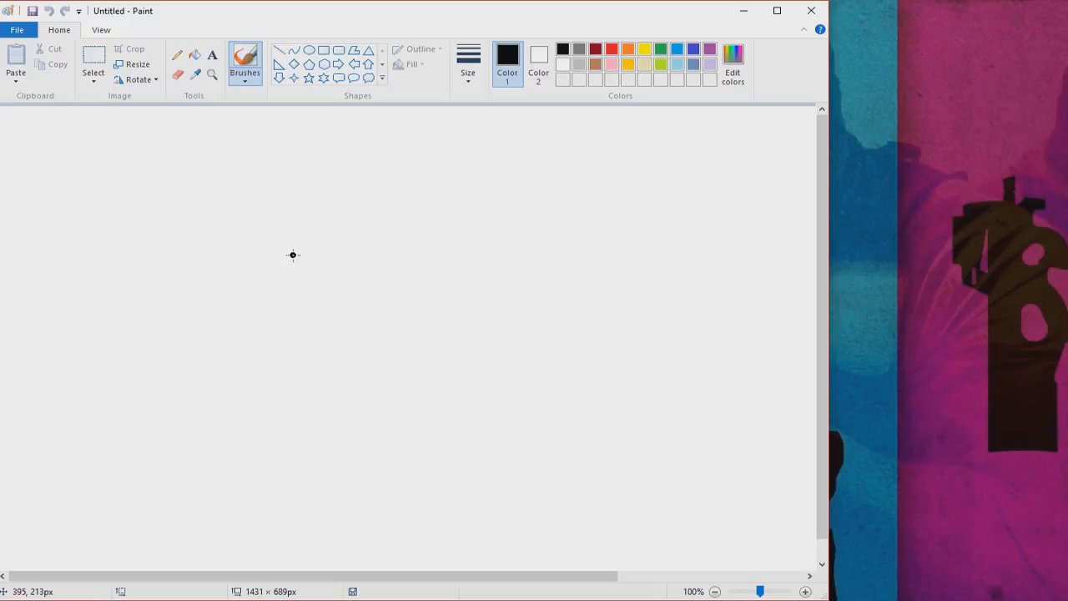
Mix a light tan skin colour in Edit colors and make it the drawing colour
type("Kwebbelkop")
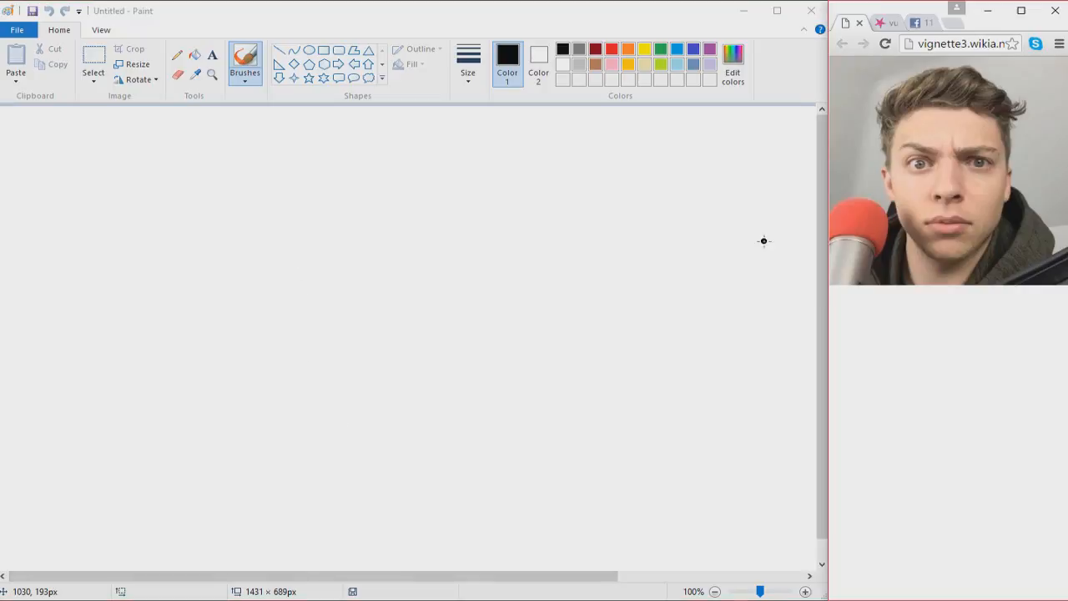
mouse_move(300, 195)
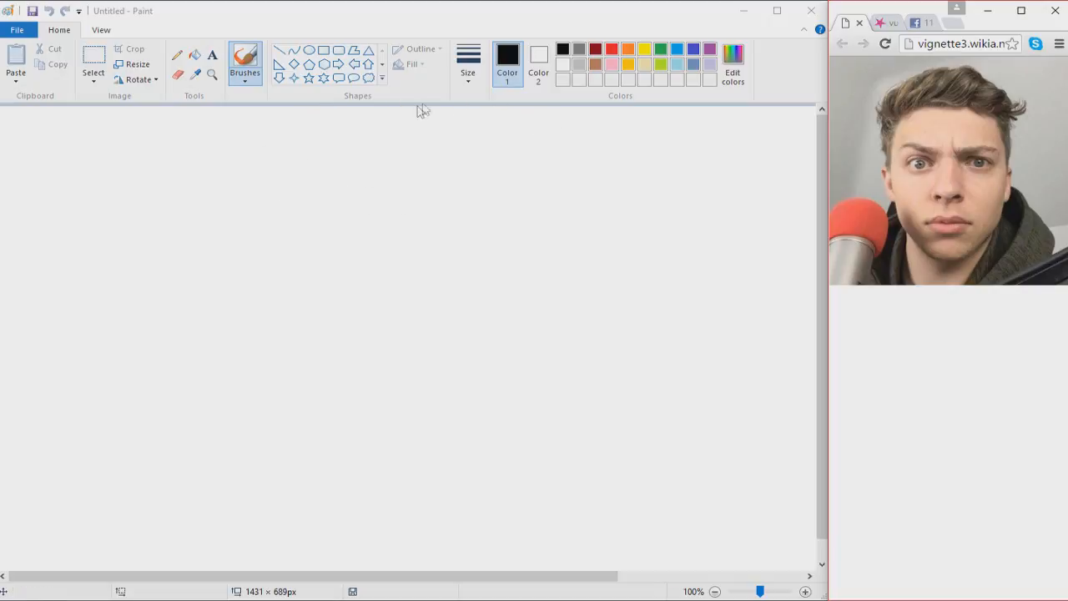
mouse_move(643, 73)
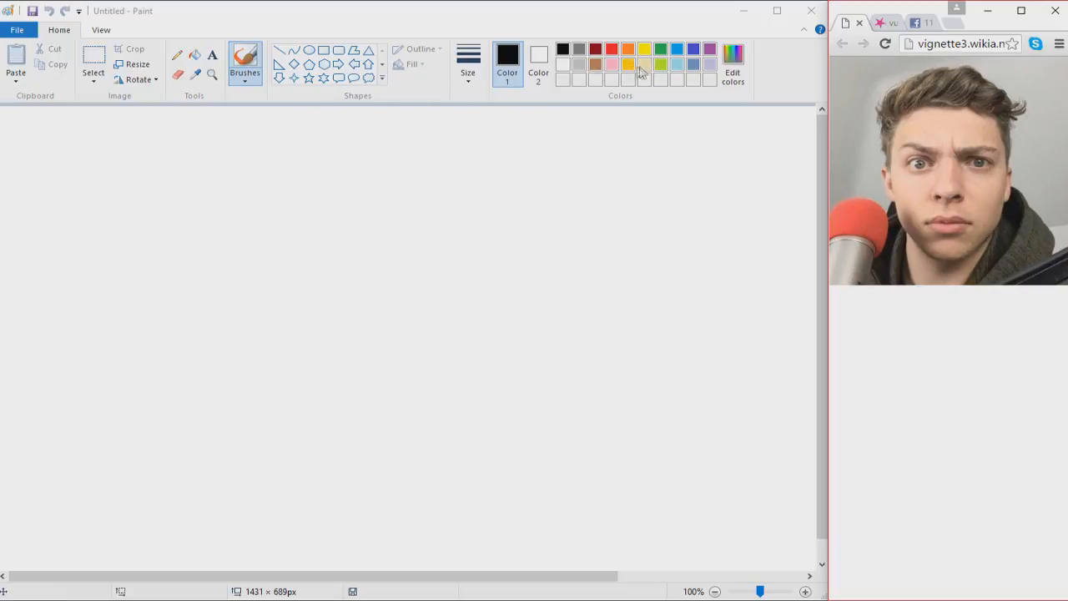
left_click(733, 62)
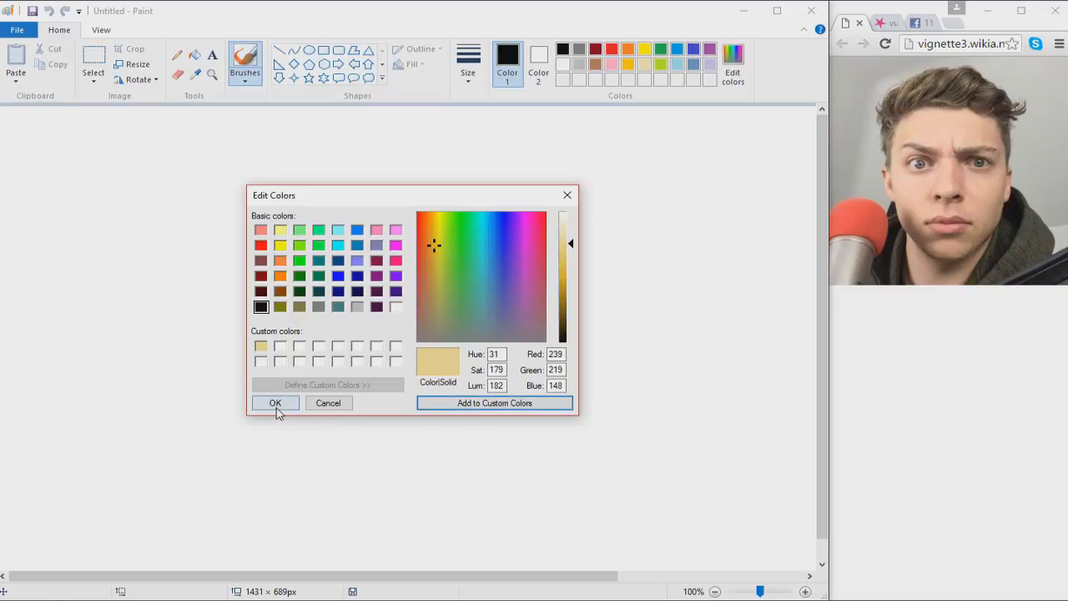
left_click(276, 403)
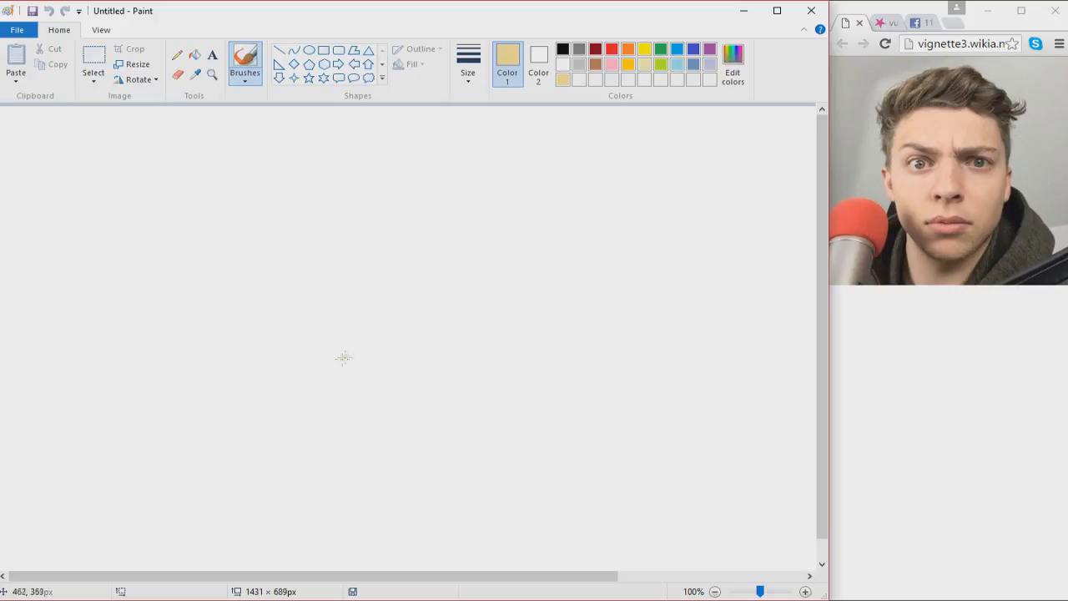
Brush the tan head outline and add ears on both sides
left_click_drag(290, 246, 335, 373)
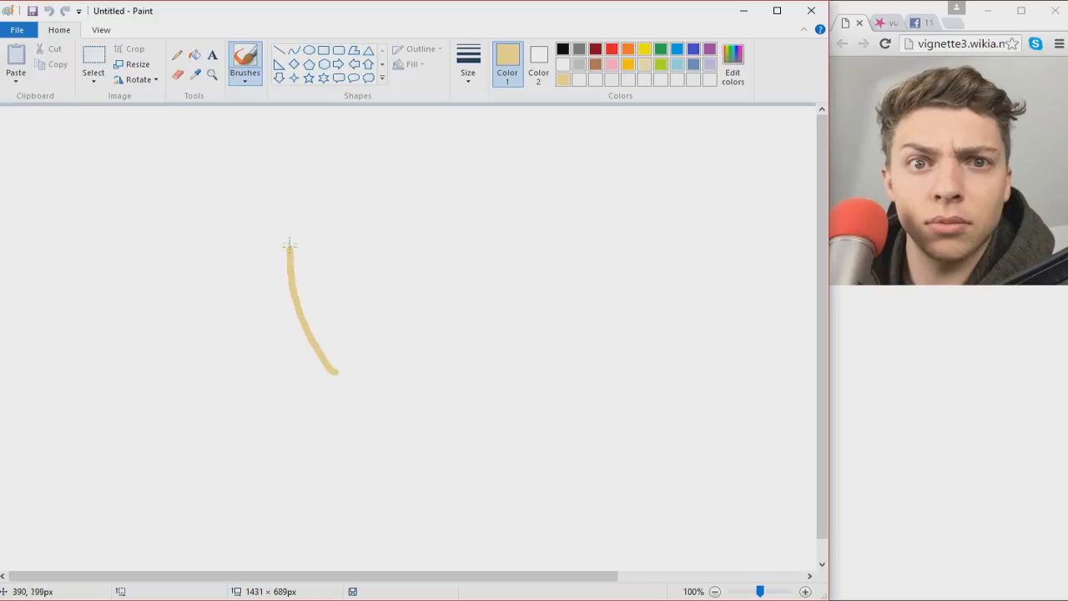
left_click_drag(291, 245, 407, 185)
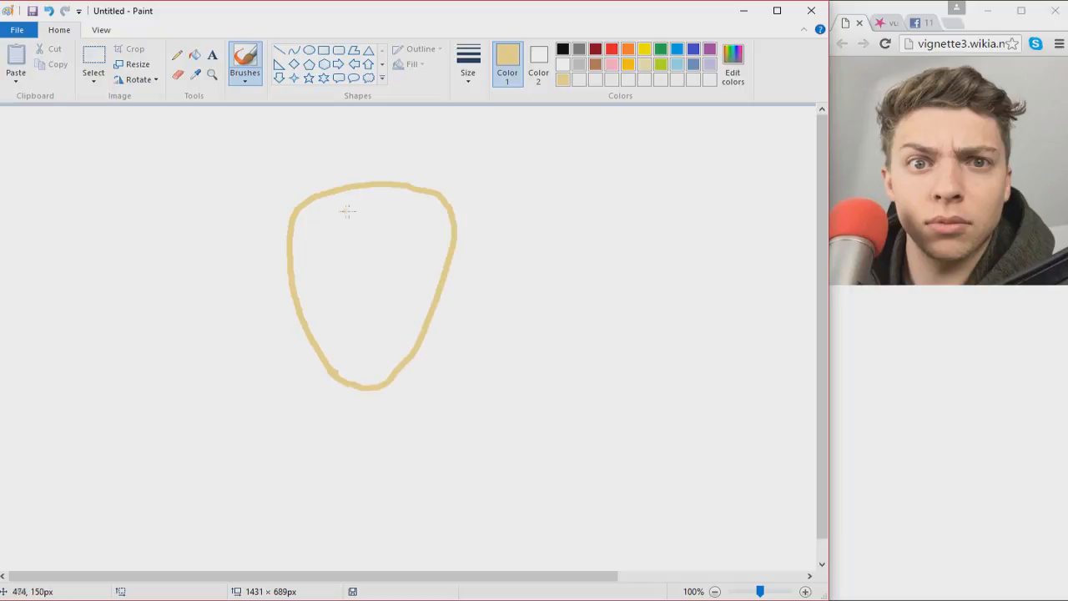
mouse_move(284, 262)
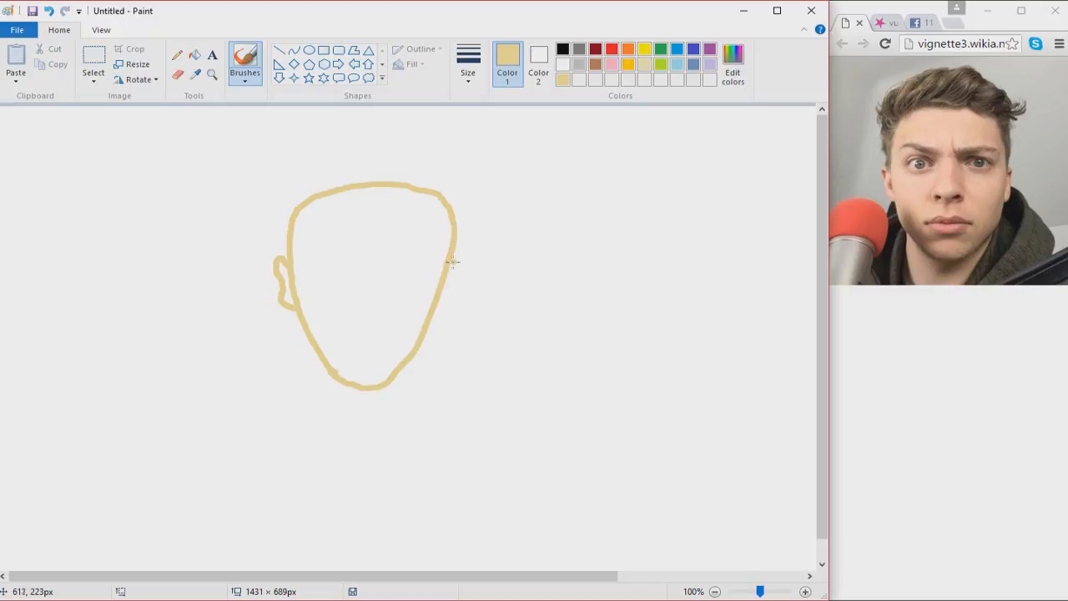
left_click_drag(463, 263, 468, 300)
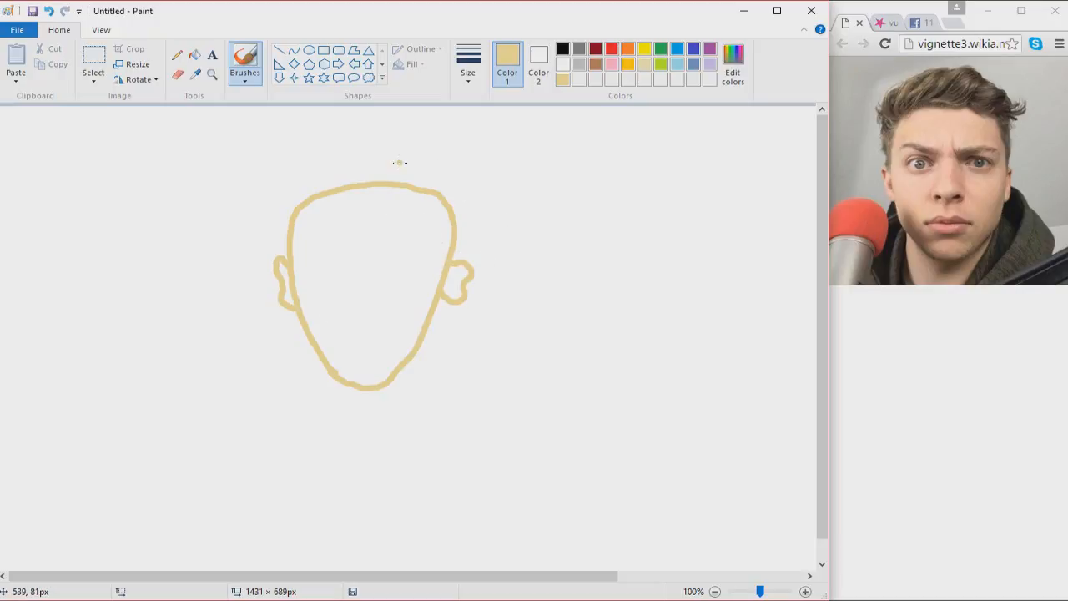
mouse_move(427, 170)
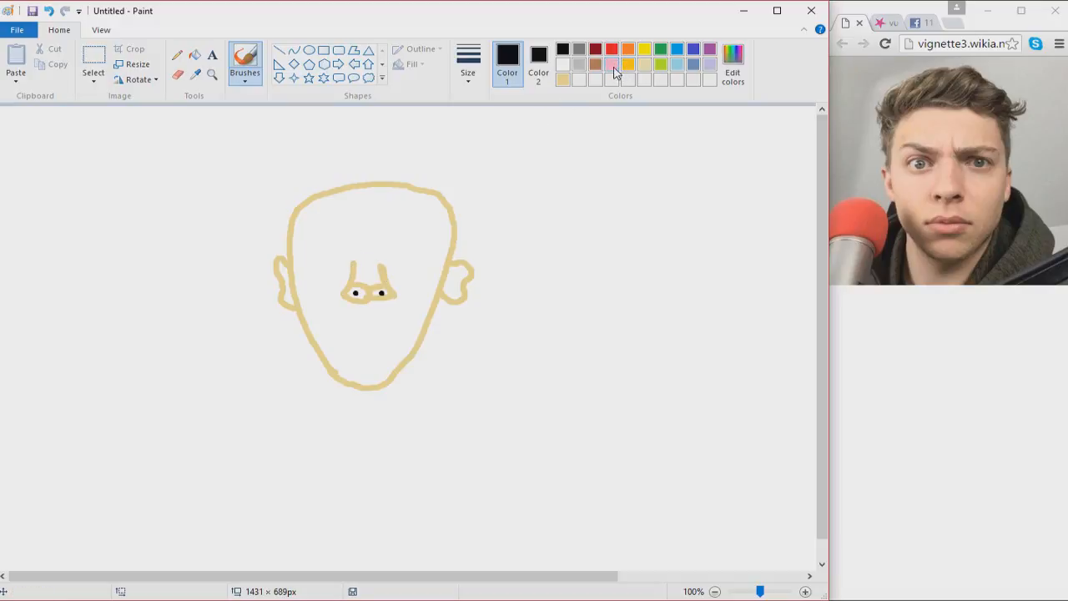
Brush pink lips below the nose and draw a black line across them
left_click(612, 63)
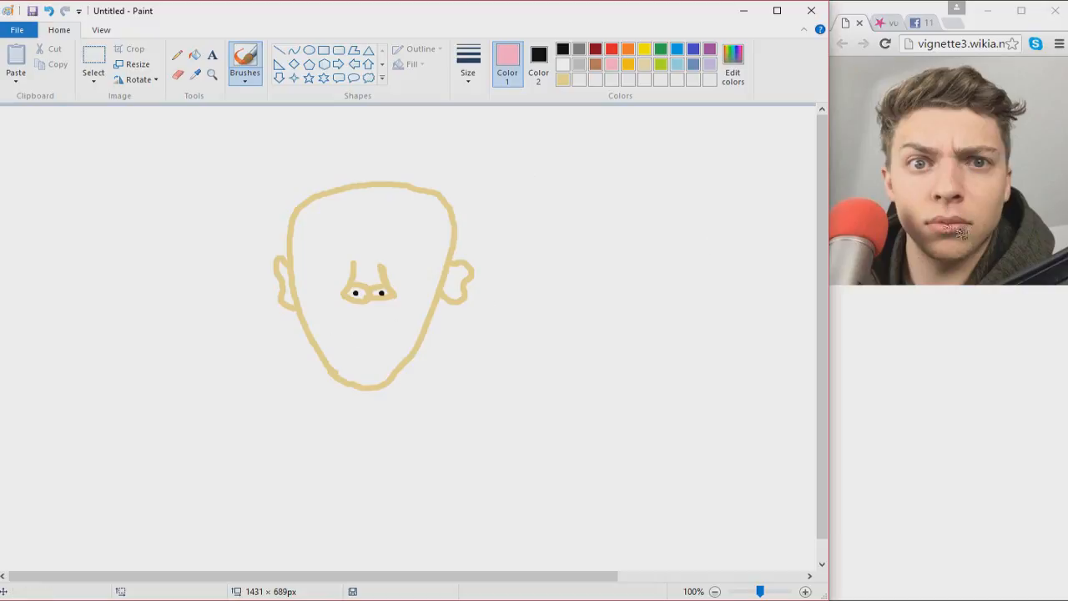
mouse_move(365, 350)
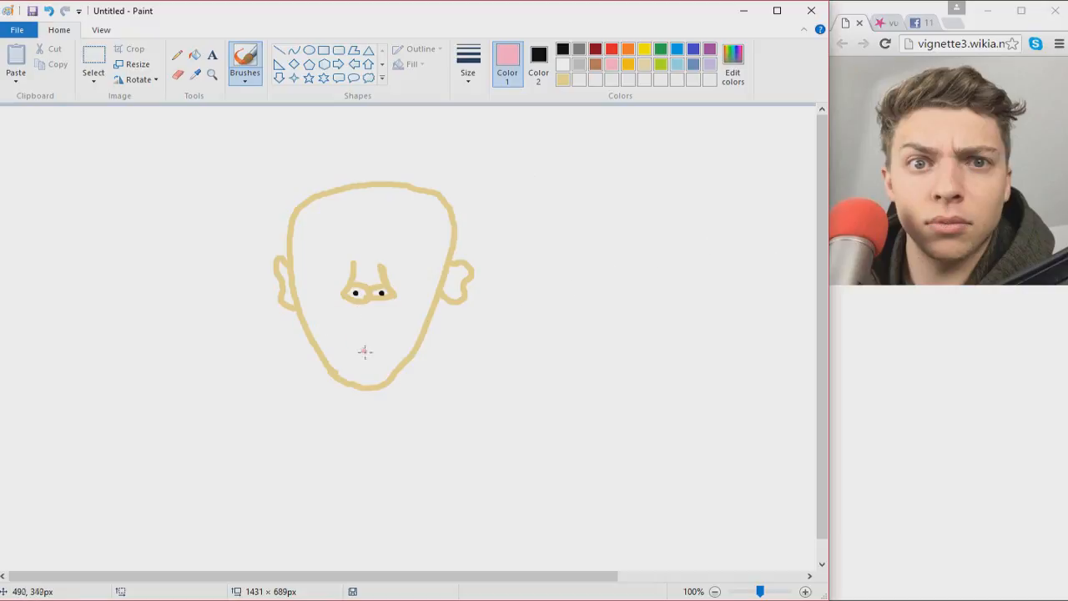
mouse_move(337, 334)
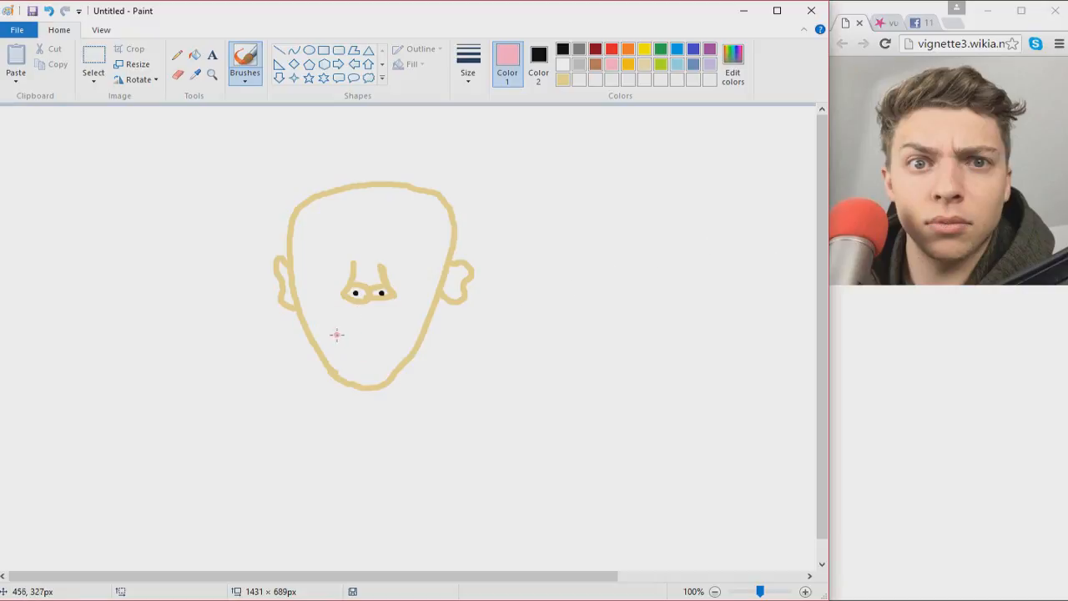
left_click_drag(332, 336, 373, 336)
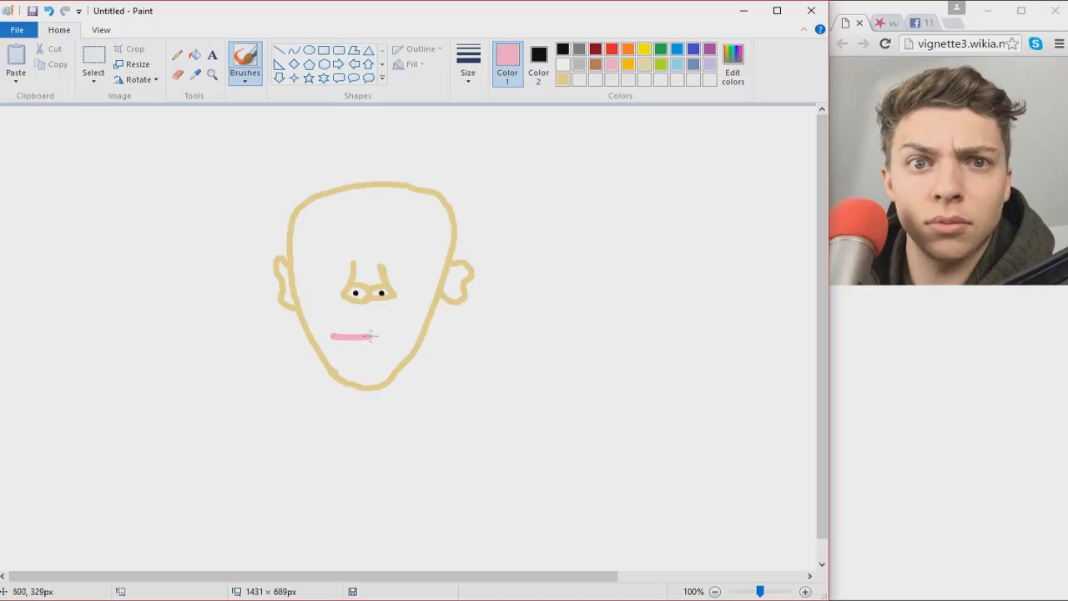
left_click_drag(342, 336, 393, 336)
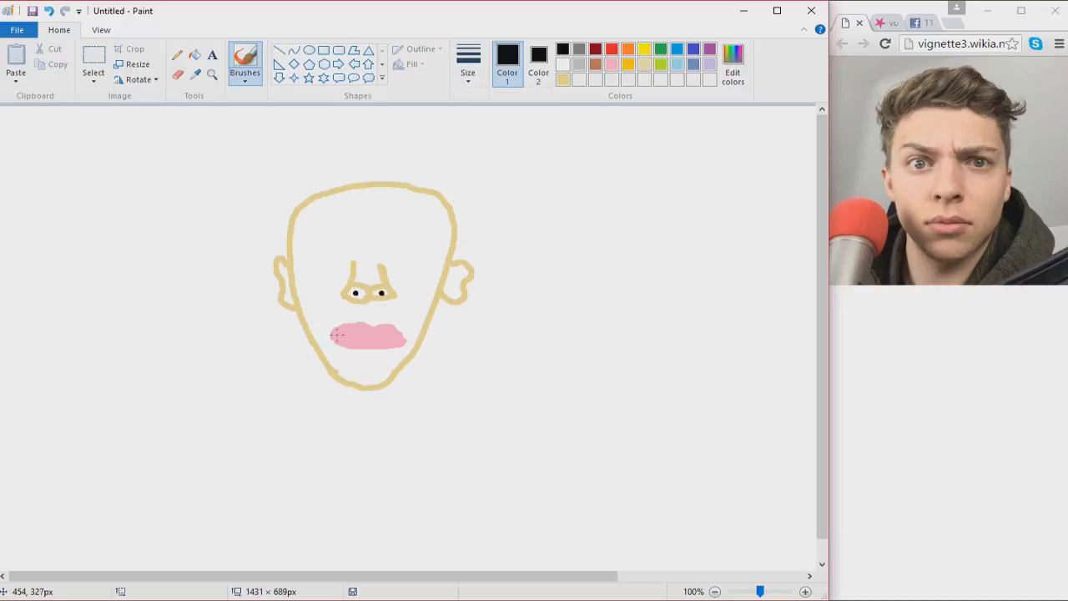
left_click_drag(334, 336, 396, 337)
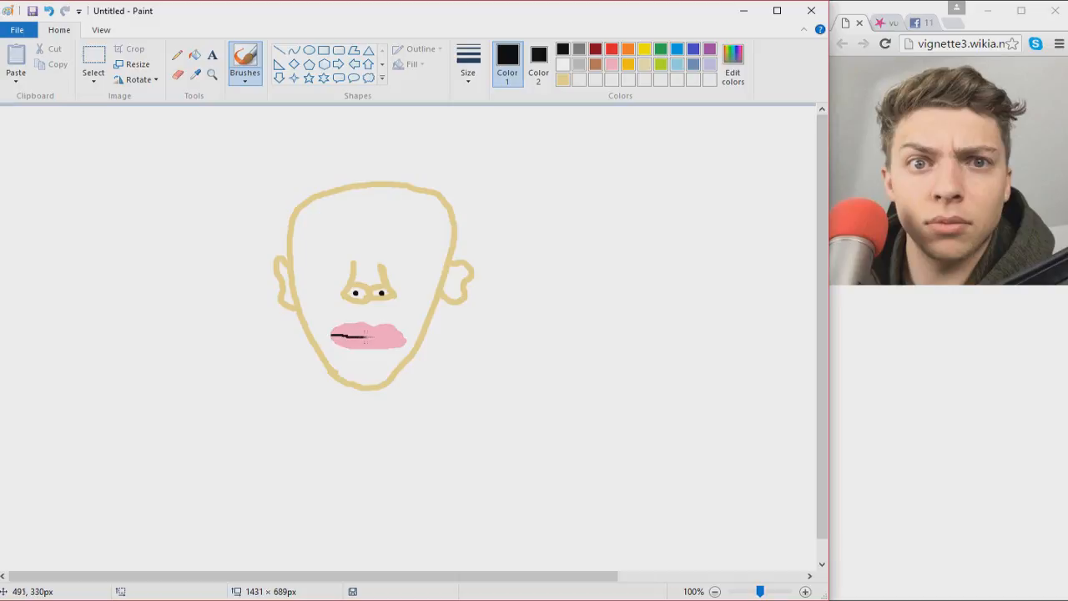
left_click_drag(357, 337, 405, 337)
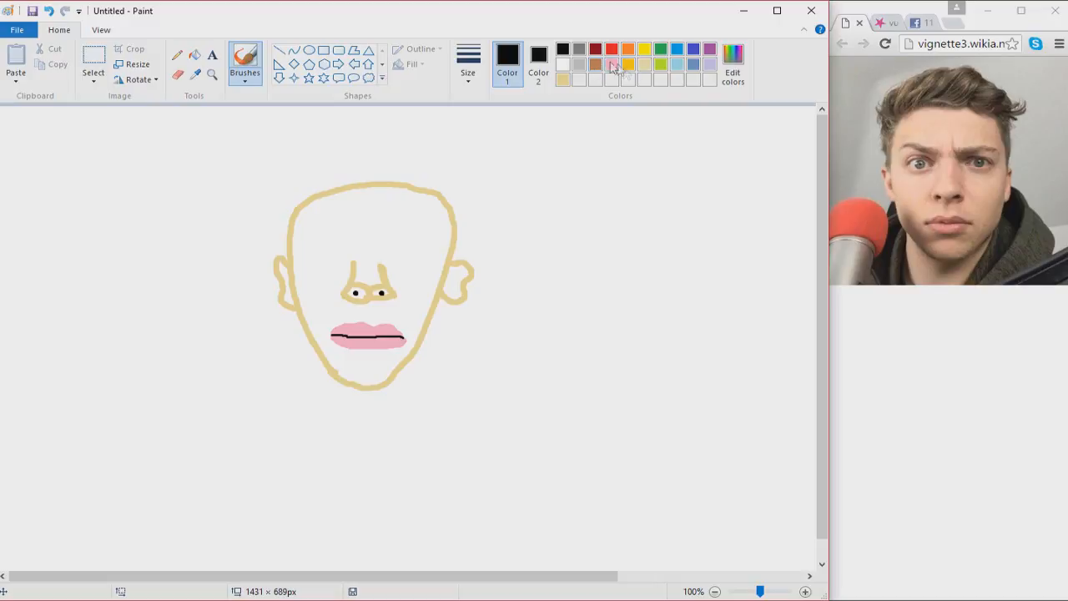
Paint light blue eyes with a thinner brush and dot black pupils
left_click(562, 64)
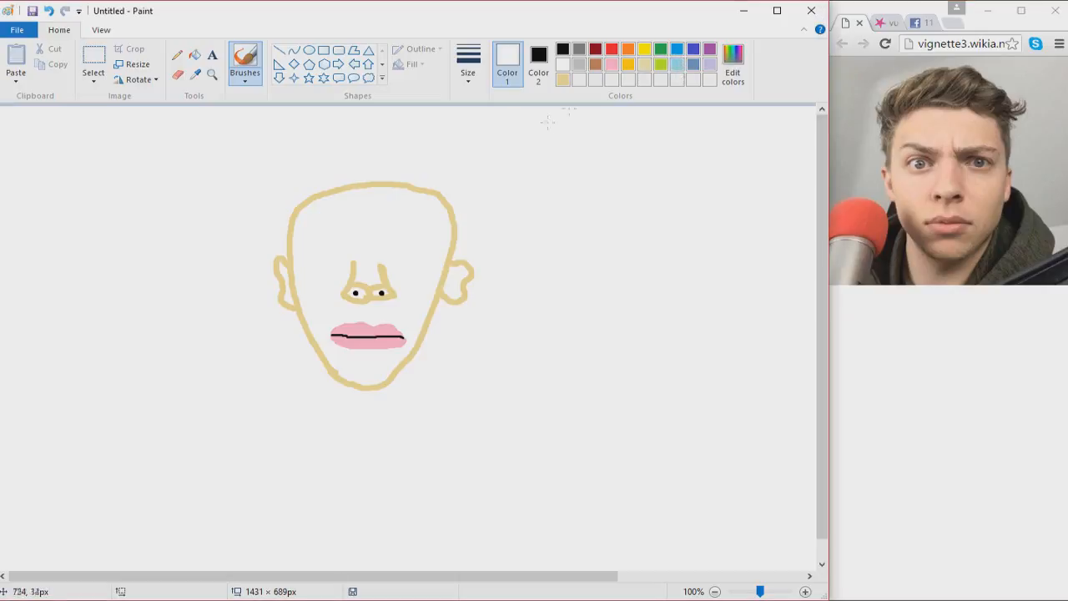
left_click(539, 58)
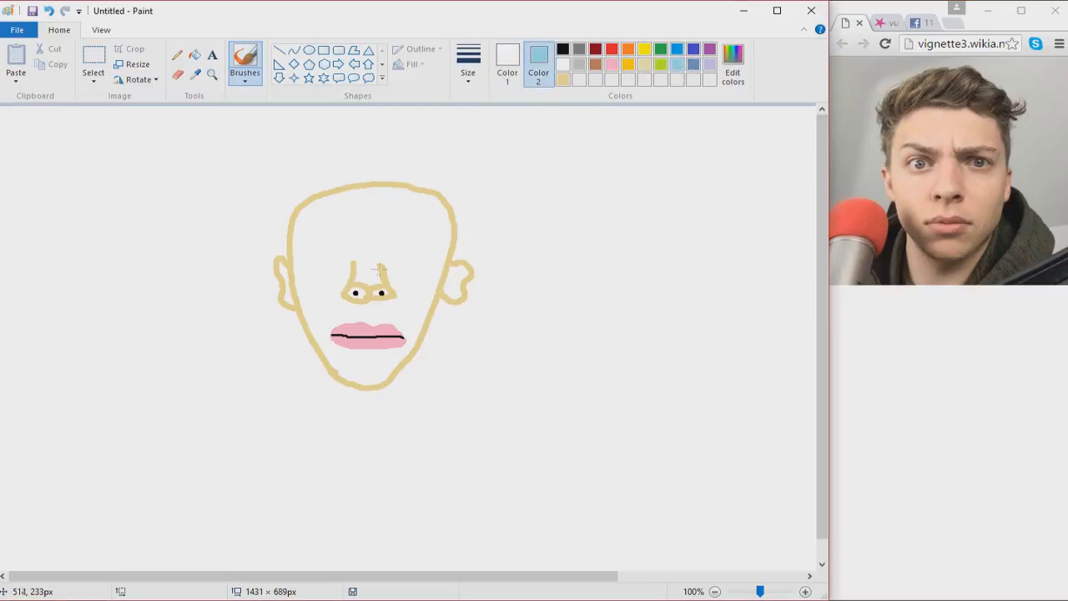
left_click(467, 62)
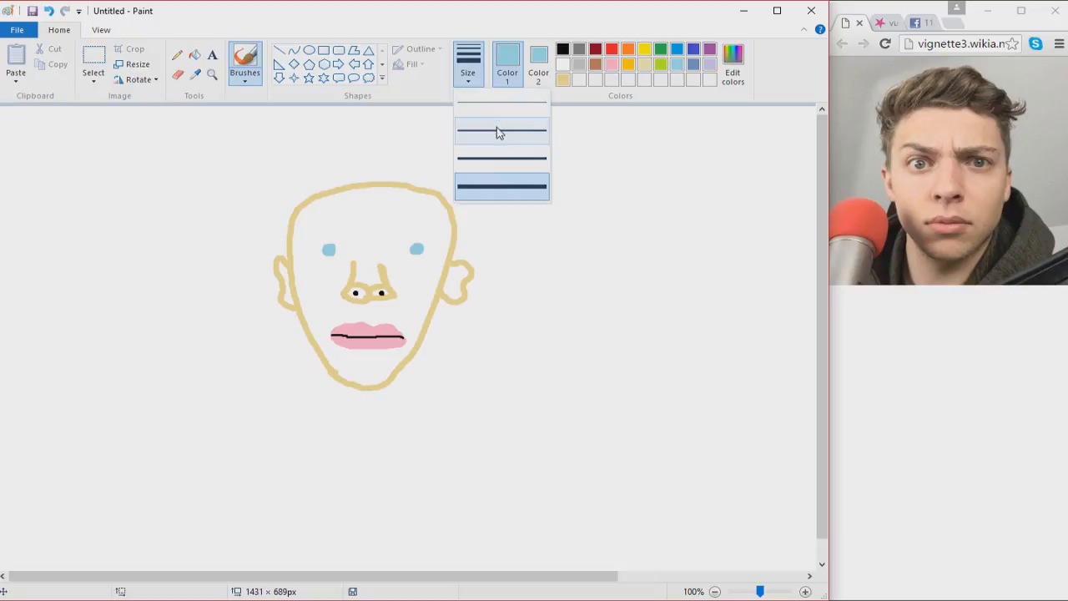
left_click(502, 131)
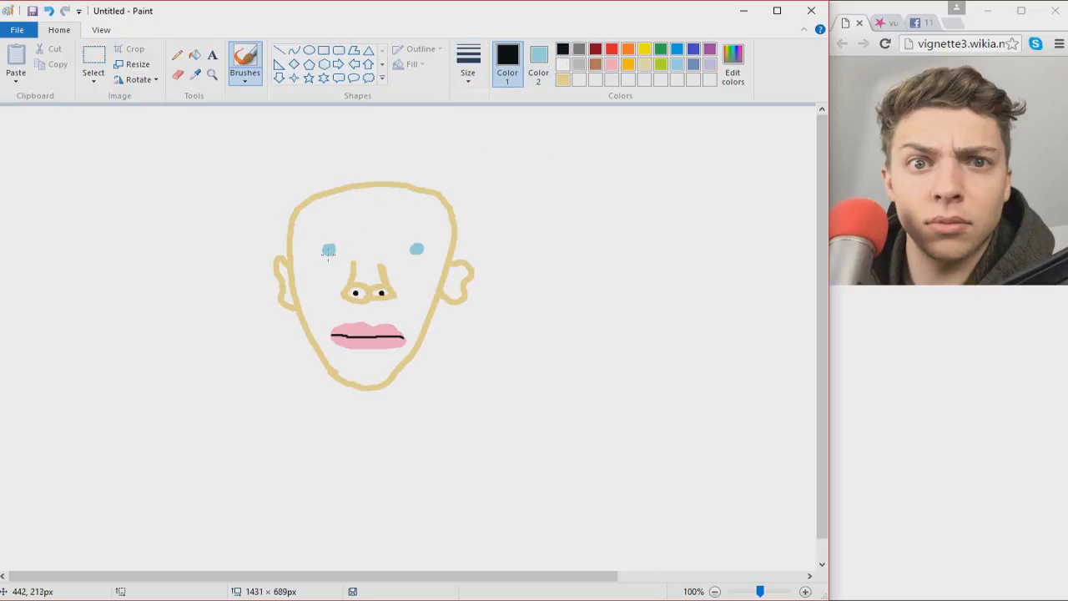
mouse_move(417, 249)
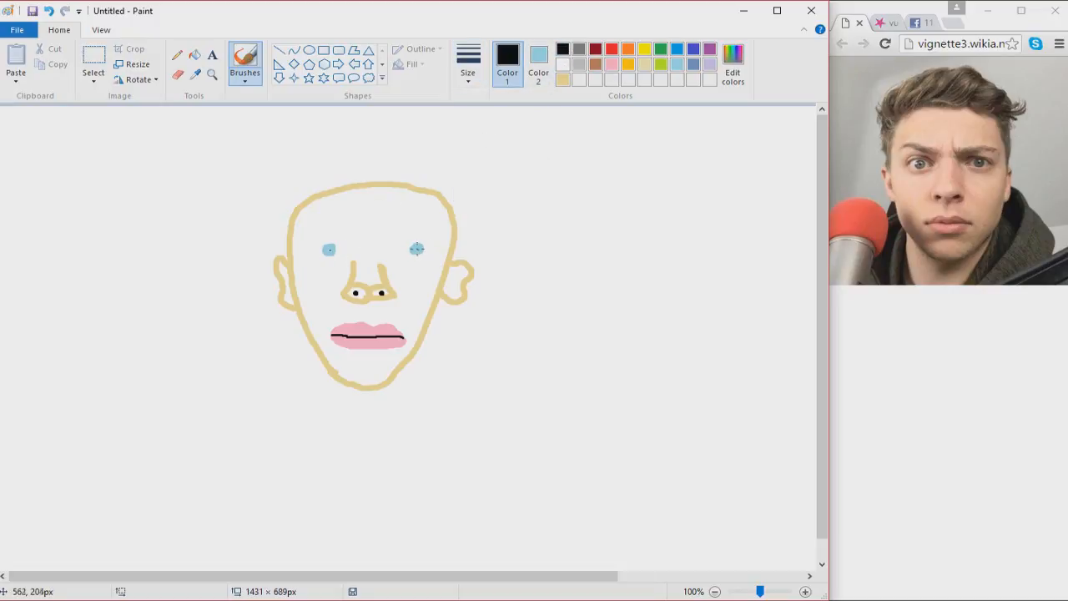
left_click(468, 63)
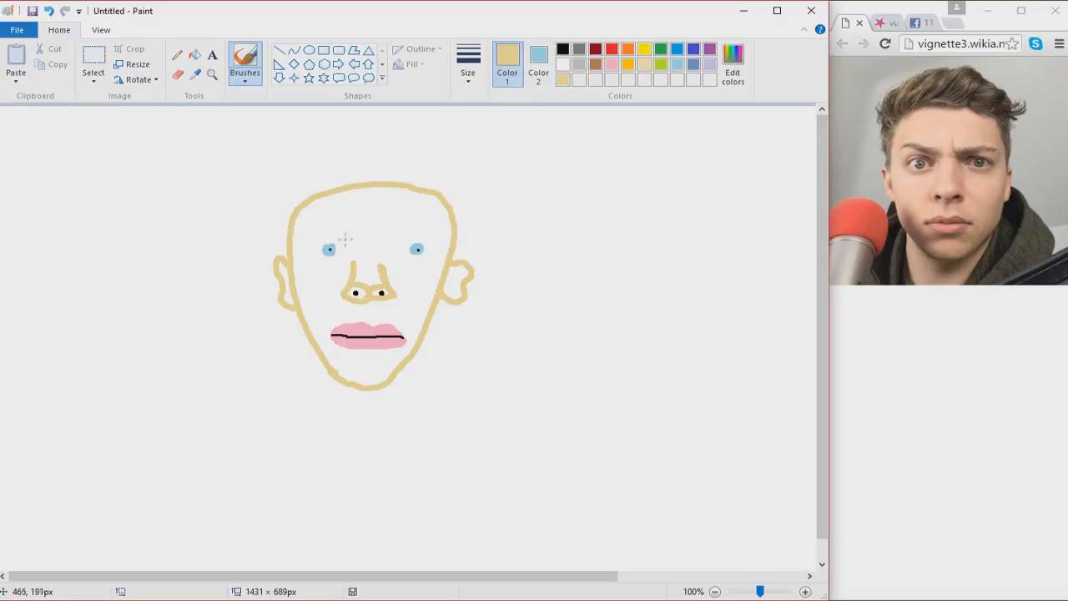
left_click(467, 63)
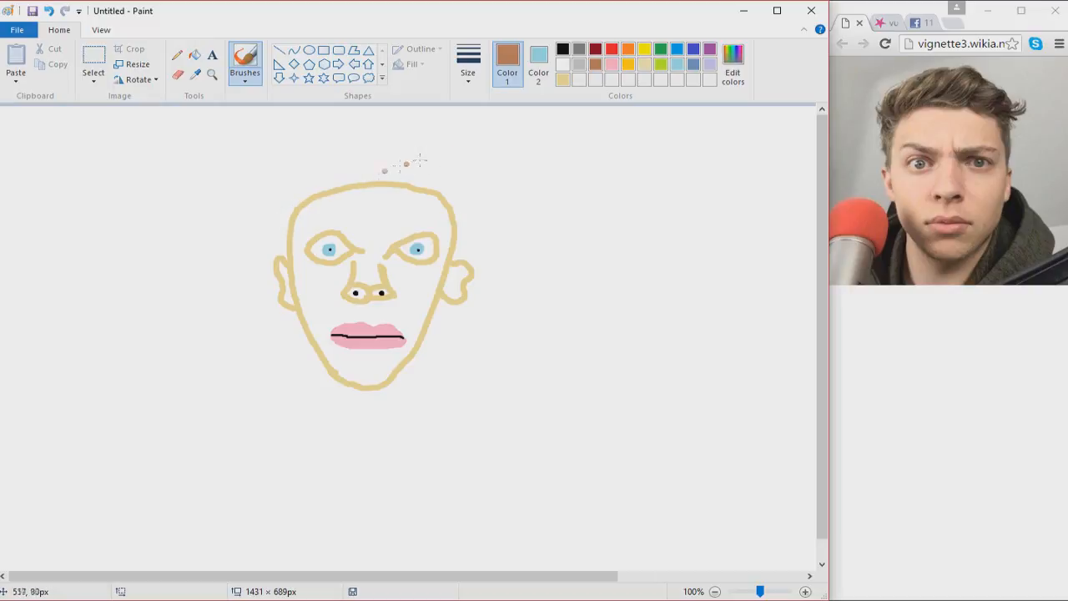
mouse_move(283, 223)
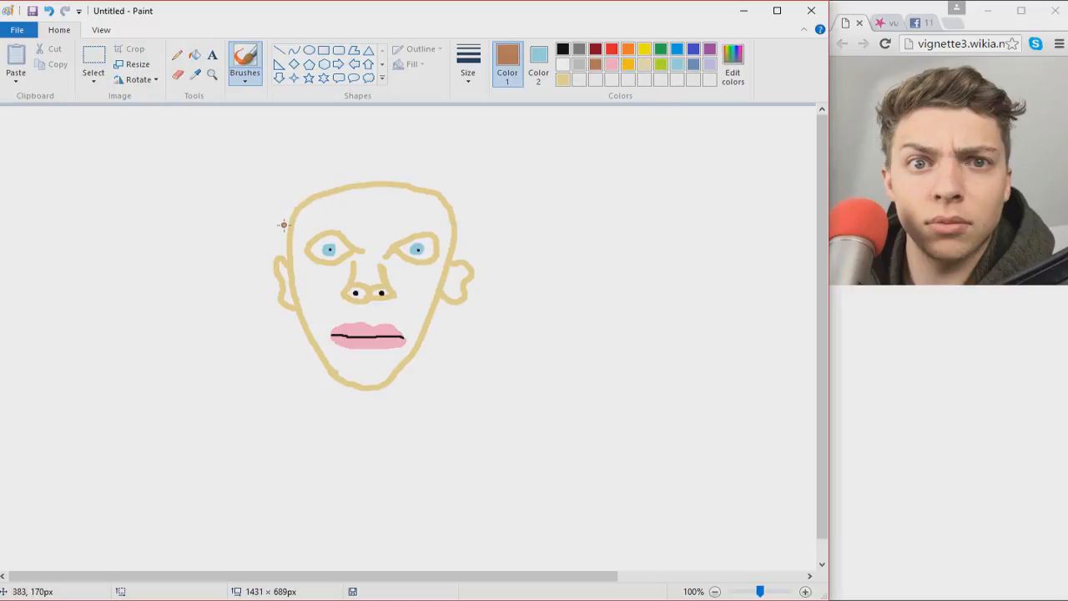
Scribble brown spiky hair across the top of the head
left_click_drag(300, 208, 467, 167)
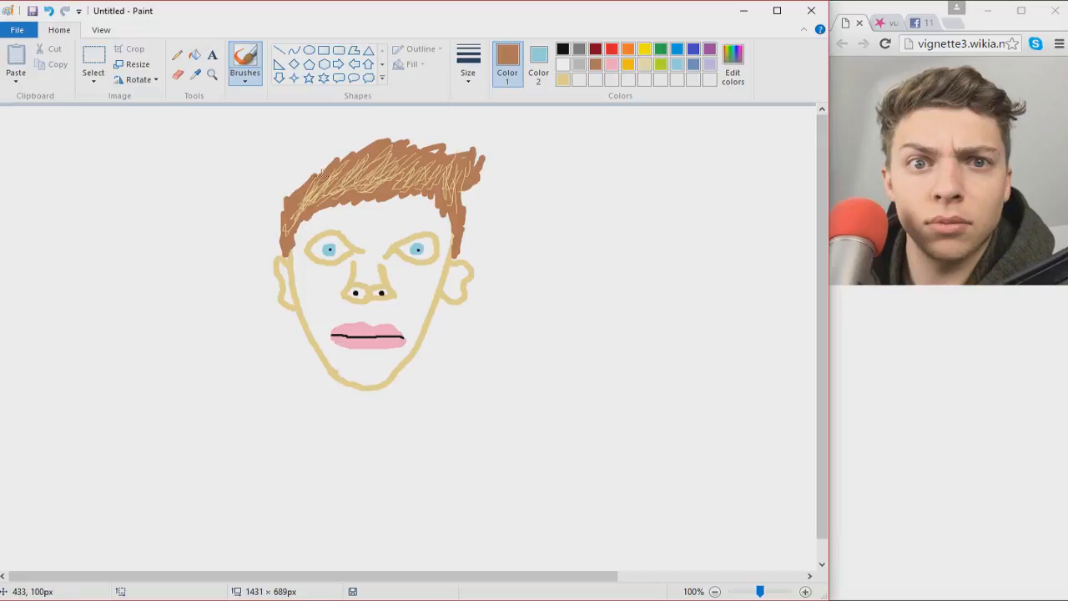
mouse_move(501, 92)
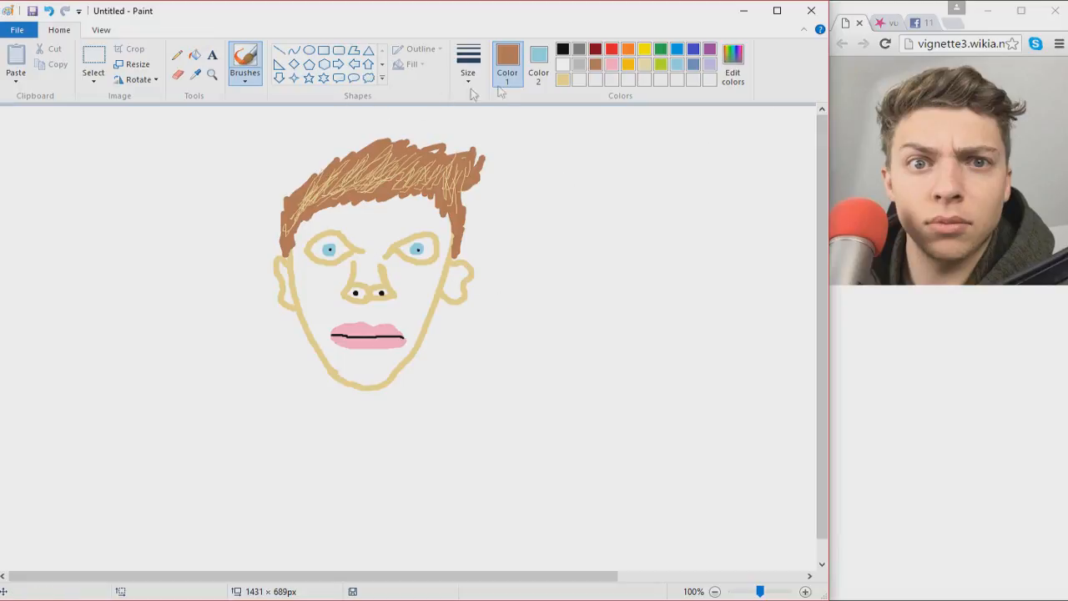
mouse_move(611, 65)
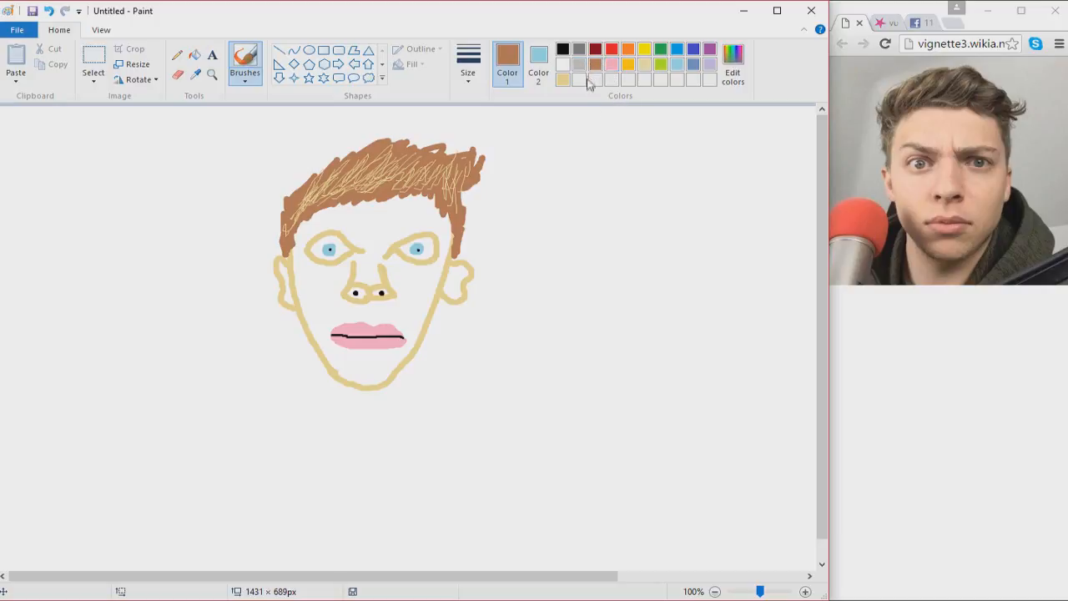
Mix a darker brown and brush thick eyebrows above the eyes
left_click(733, 66)
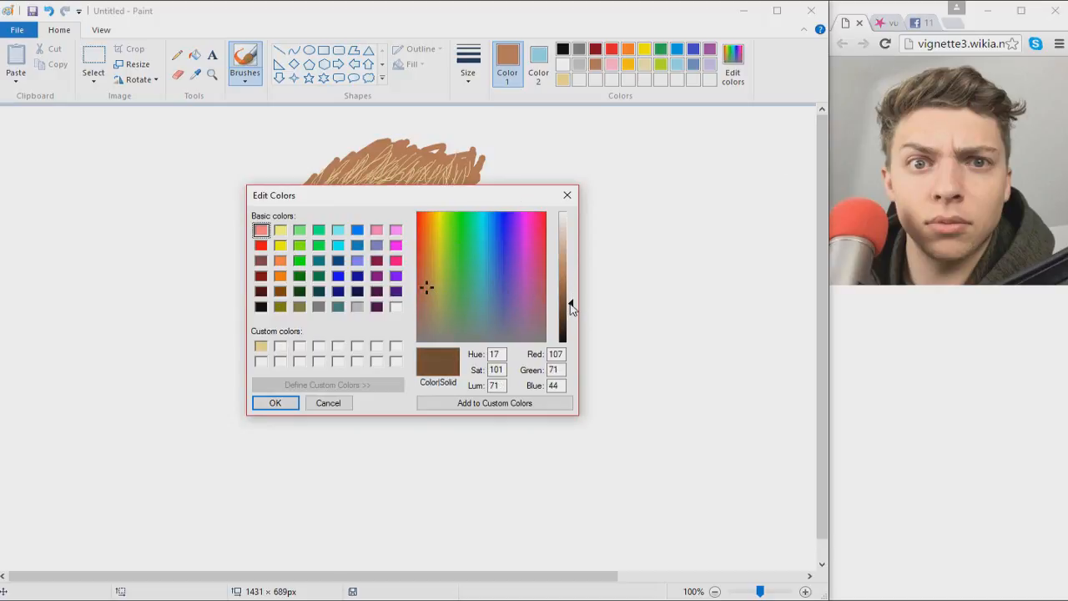
left_click(275, 402)
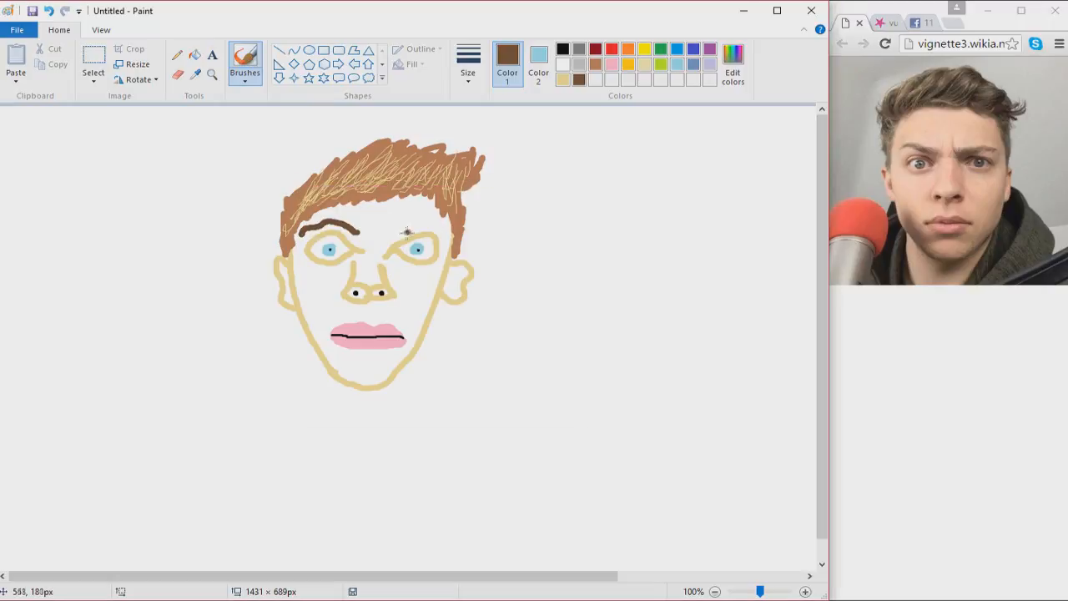
mouse_move(392, 236)
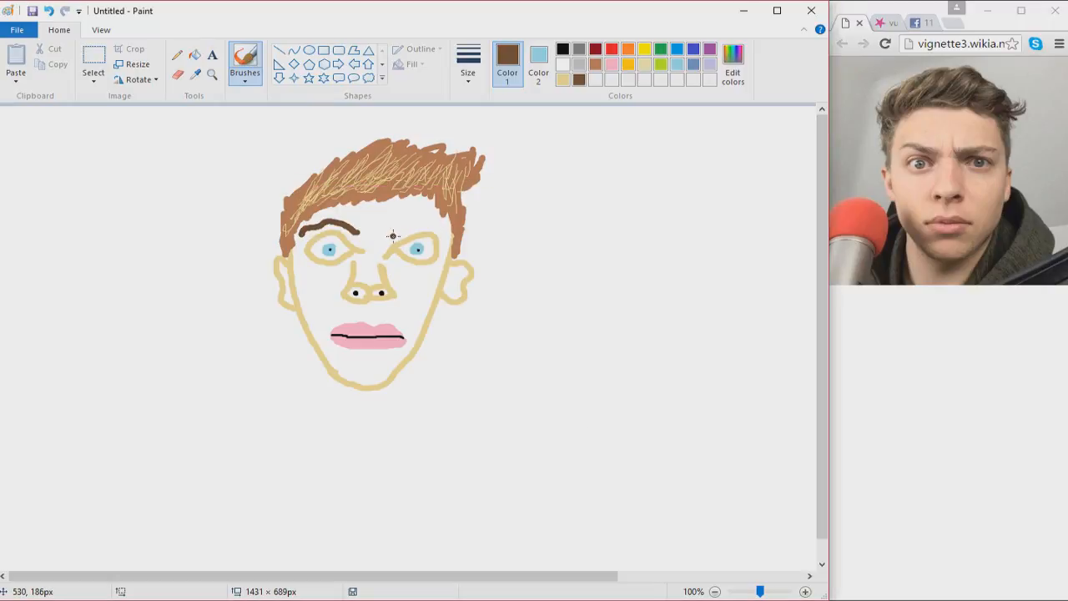
left_click_drag(388, 238, 426, 225)
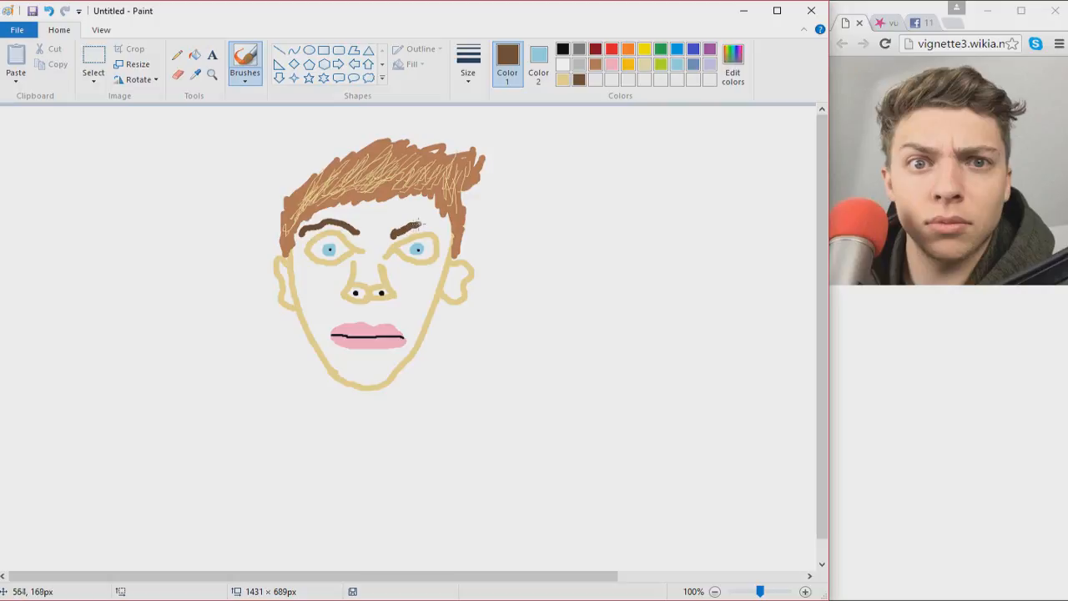
left_click_drag(417, 226, 438, 219)
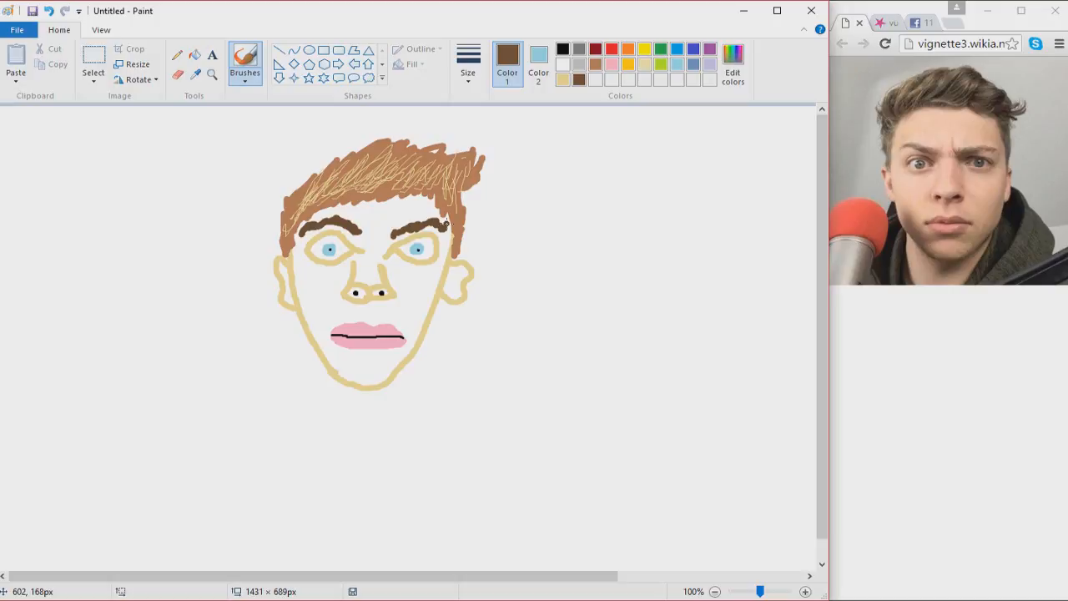
mouse_move(903, 207)
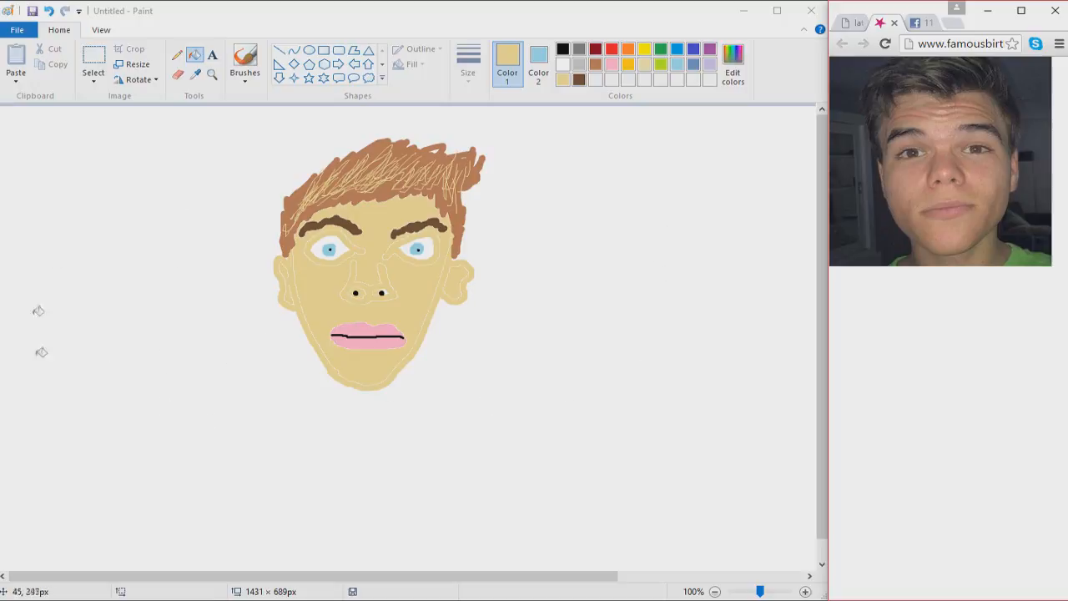
mouse_move(386, 251)
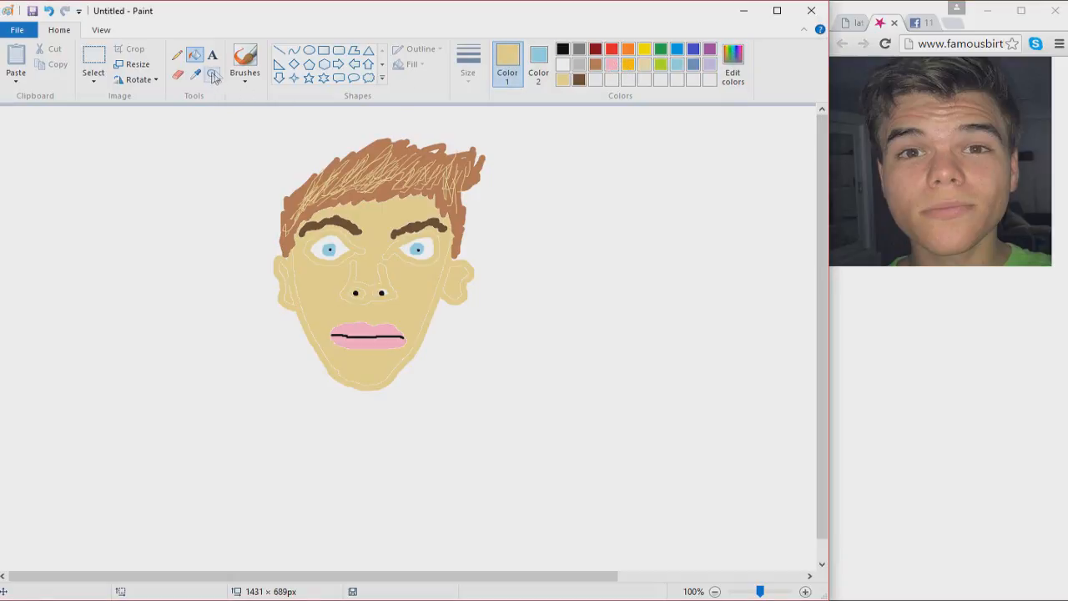
With the tan brush, draw the second head's sides, top, chin and ears
left_click(245, 59)
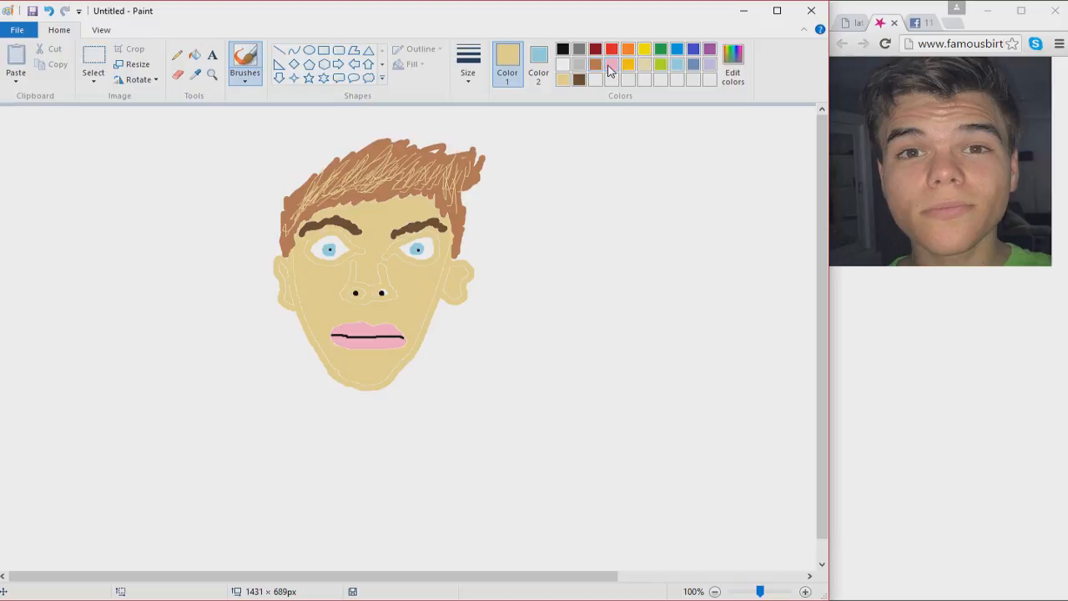
left_click(733, 73)
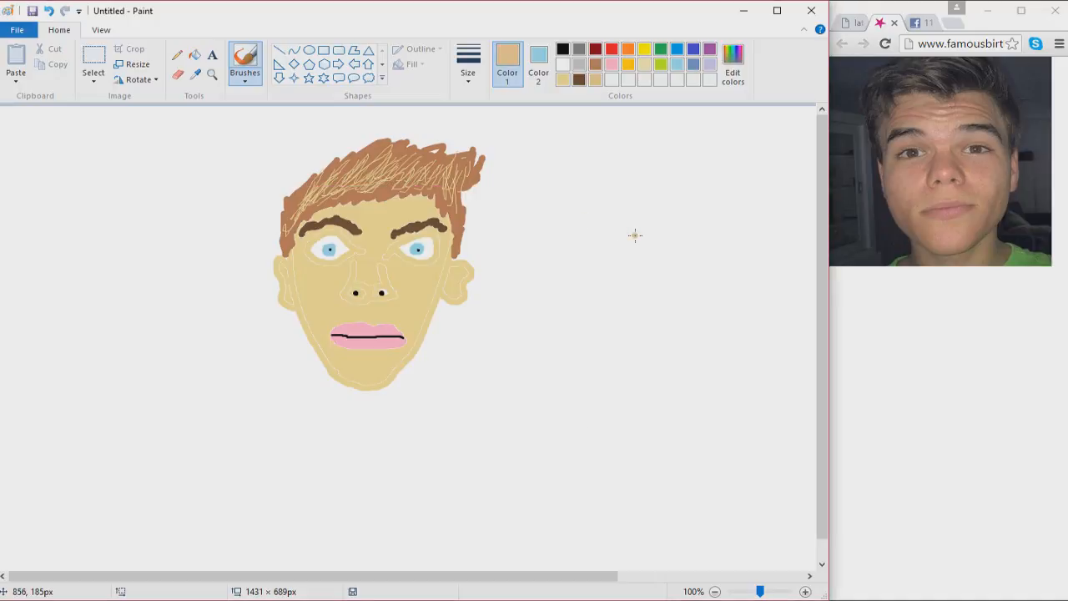
mouse_move(617, 255)
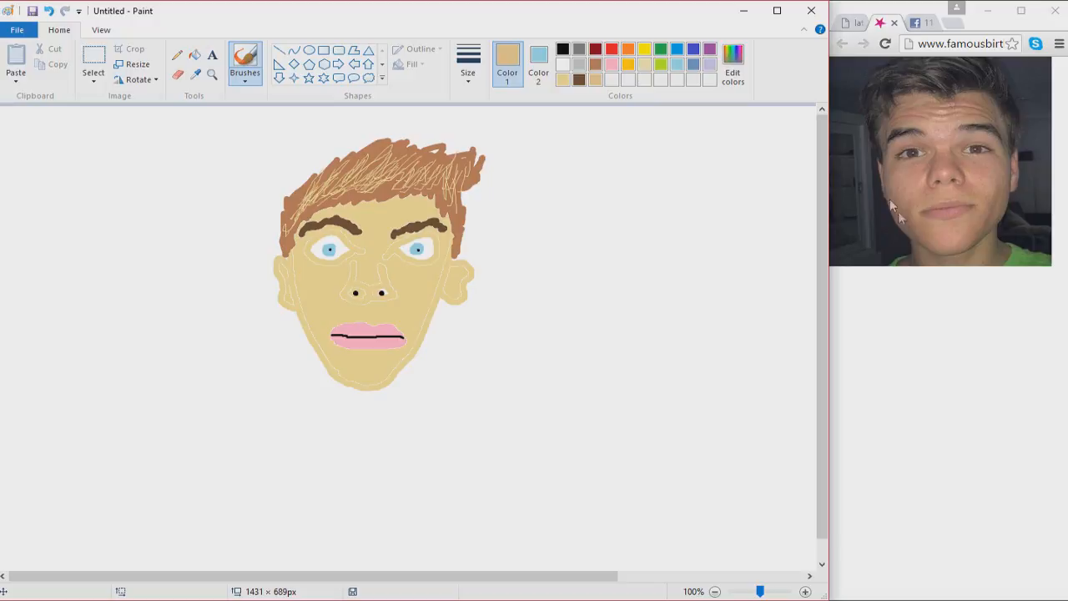
mouse_move(878, 115)
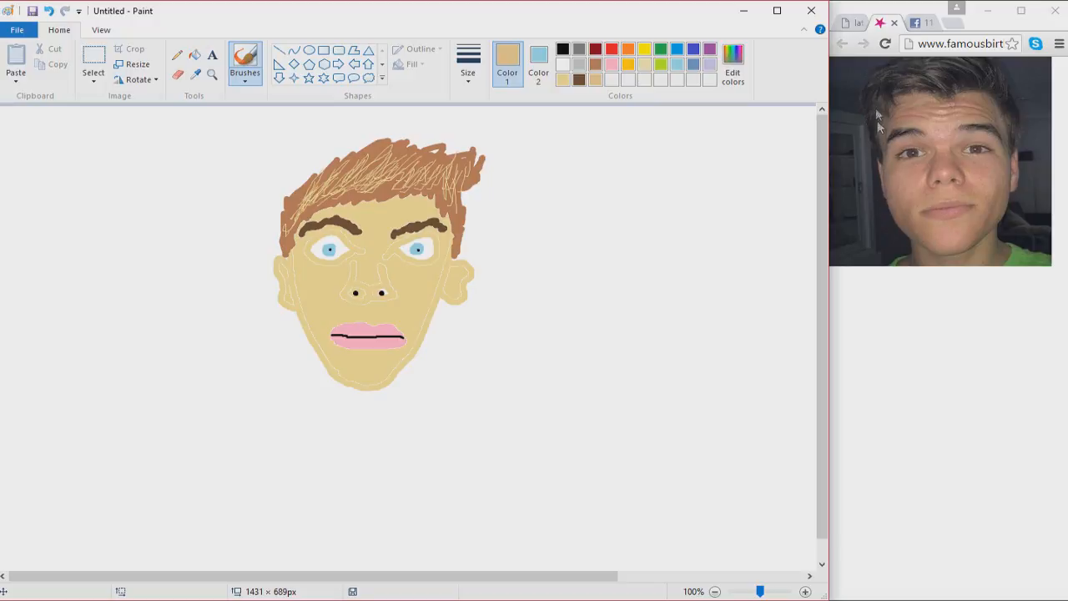
mouse_move(954, 246)
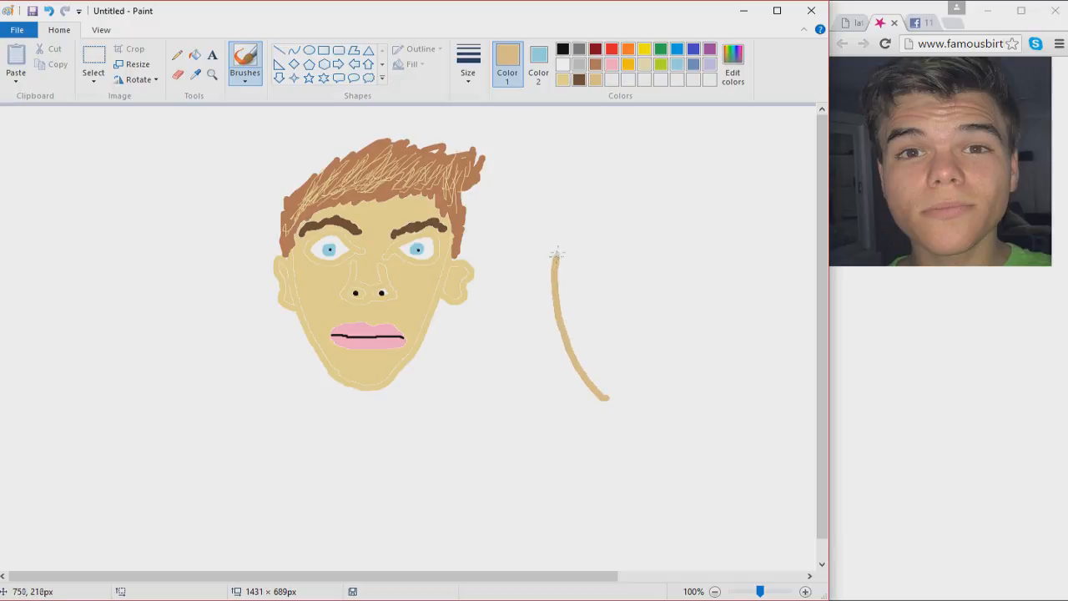
left_click_drag(557, 255, 570, 196)
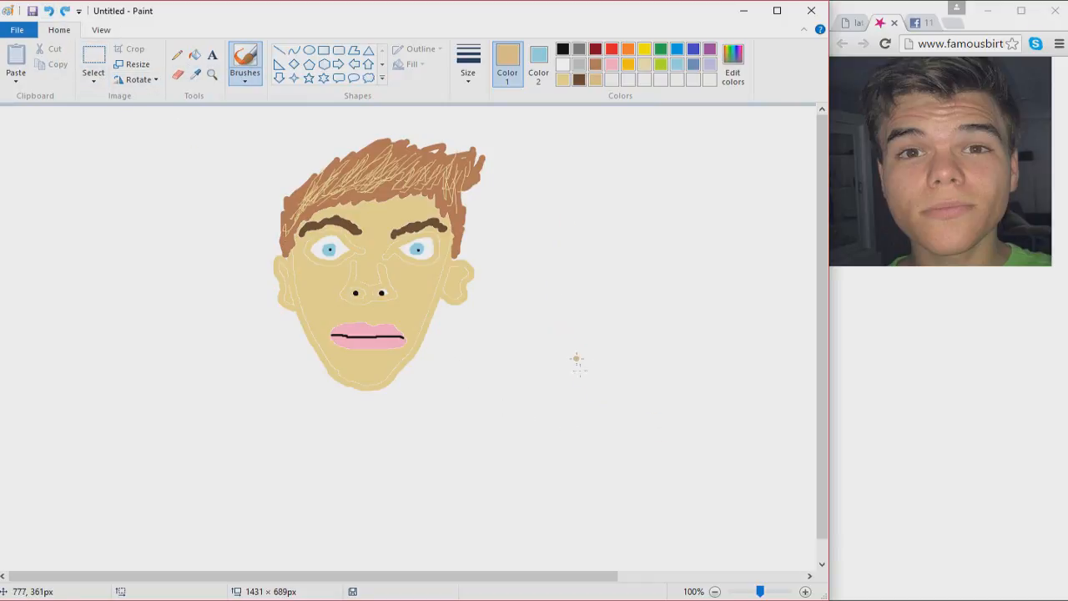
left_click_drag(550, 317, 592, 392)
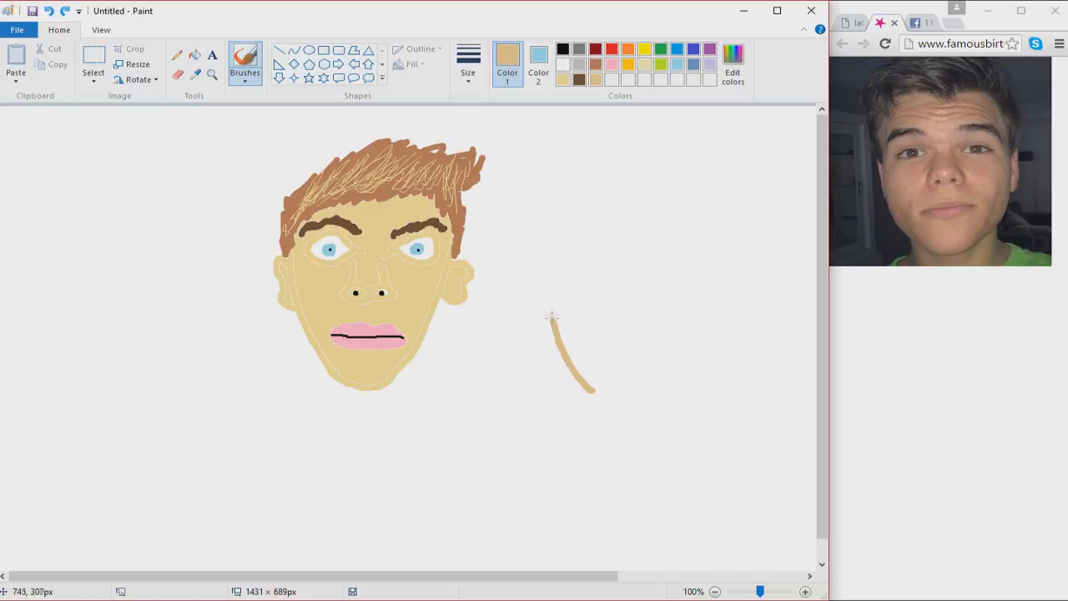
left_click_drag(550, 317, 550, 196)
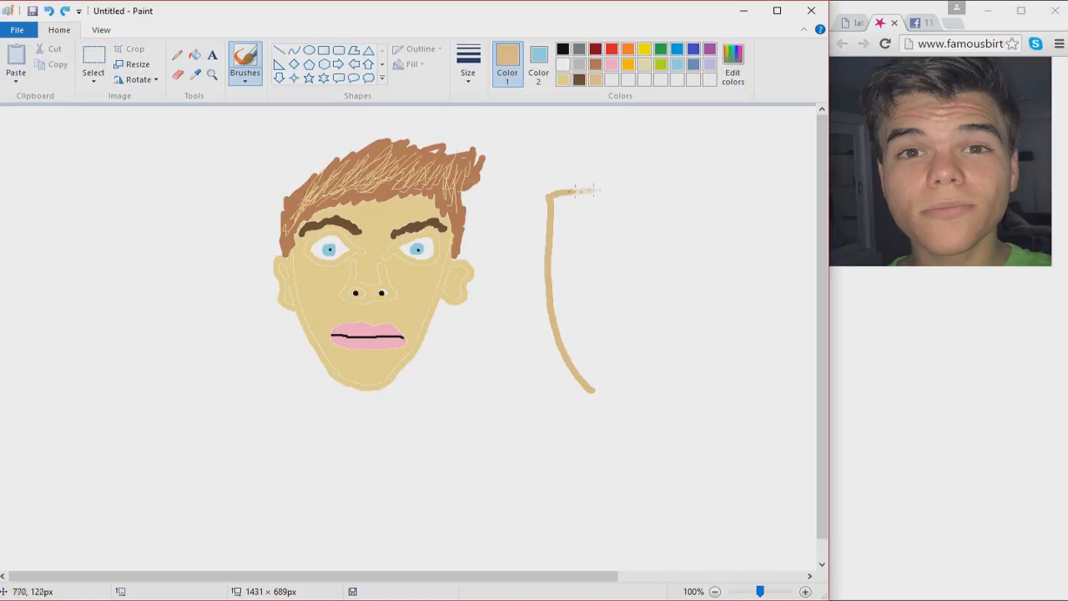
left_click_drag(551, 194, 739, 196)
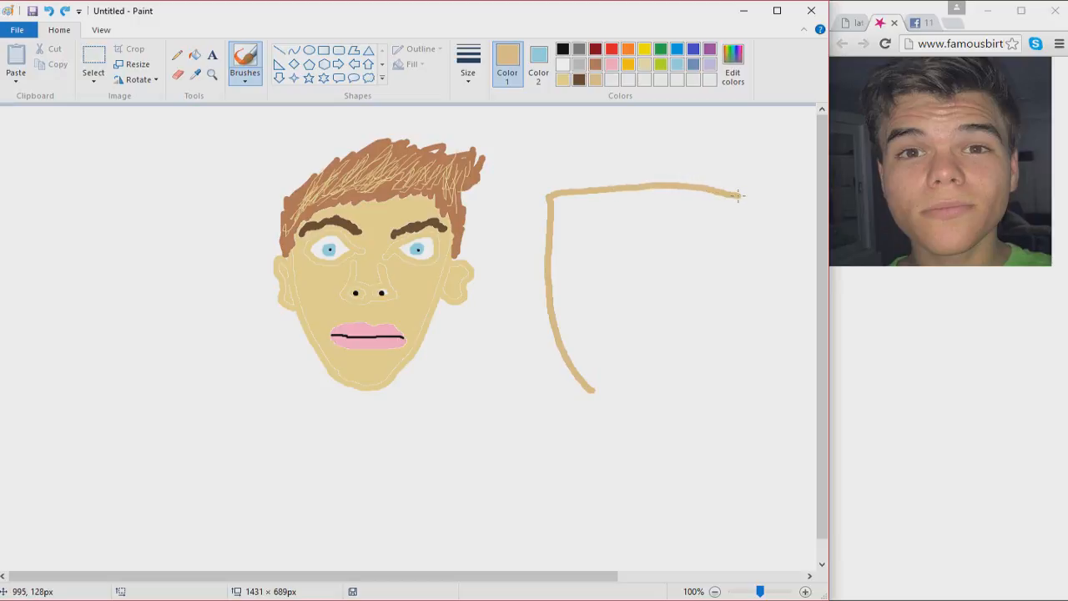
left_click_drag(737, 196, 728, 328)
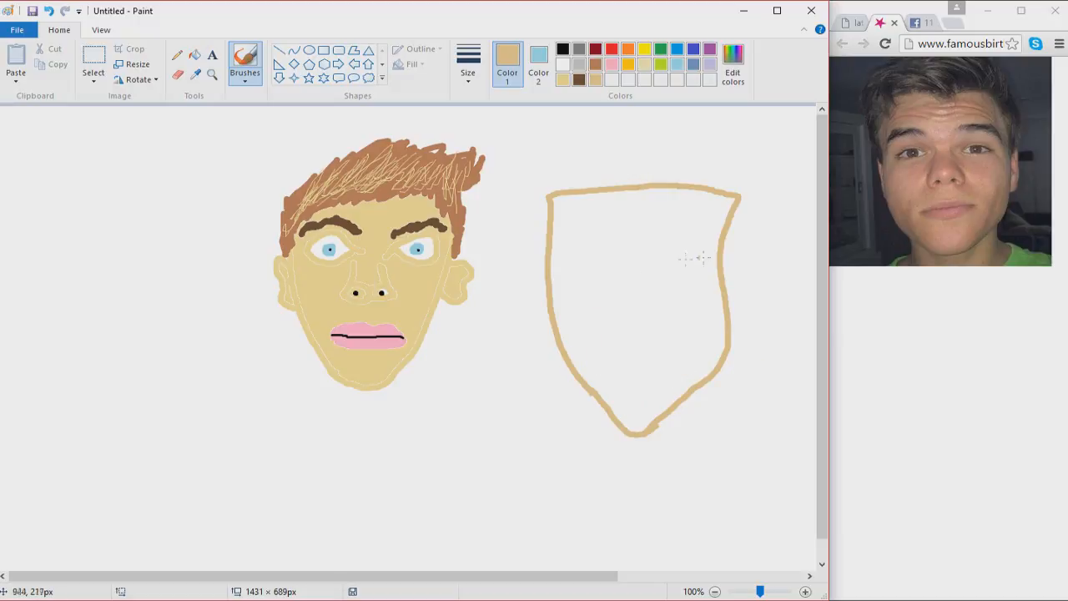
left_click_drag(713, 267, 747, 250)
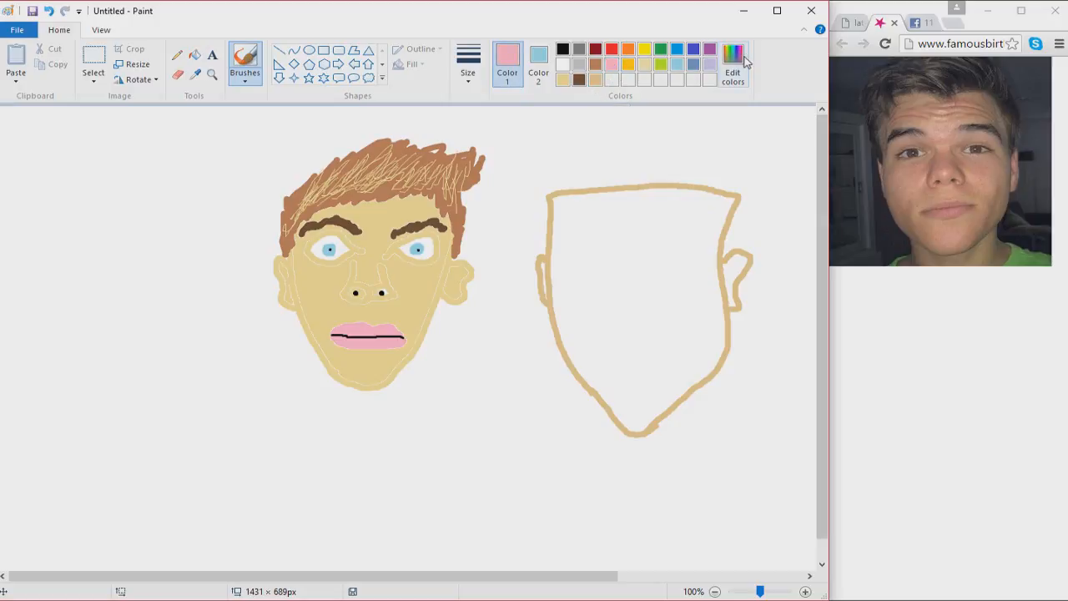
Mix a custom colour and draw both sides of the second face's nose
left_click(733, 67)
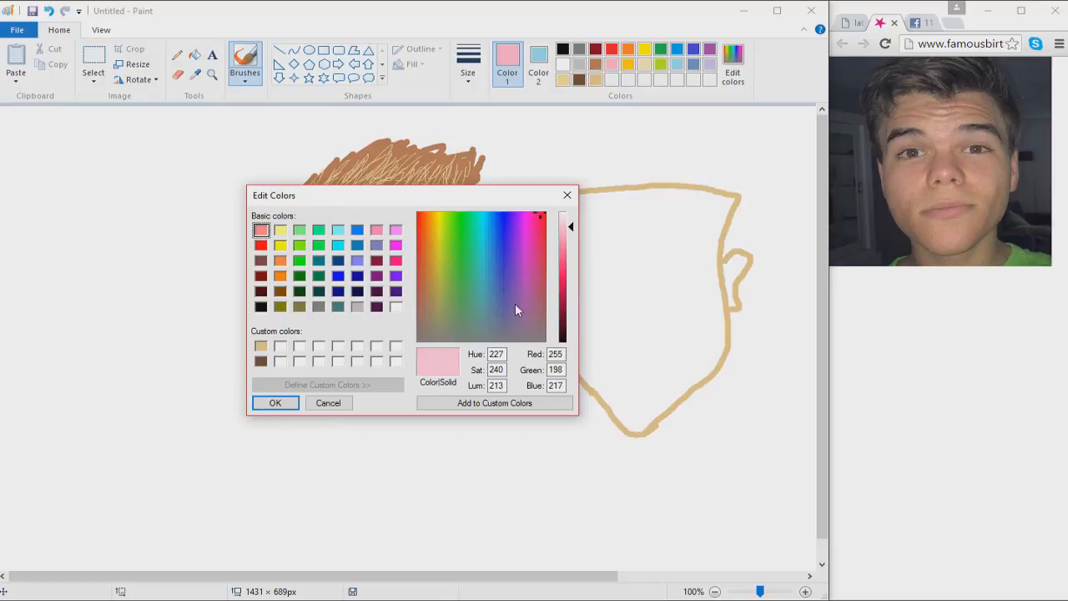
left_click(275, 403)
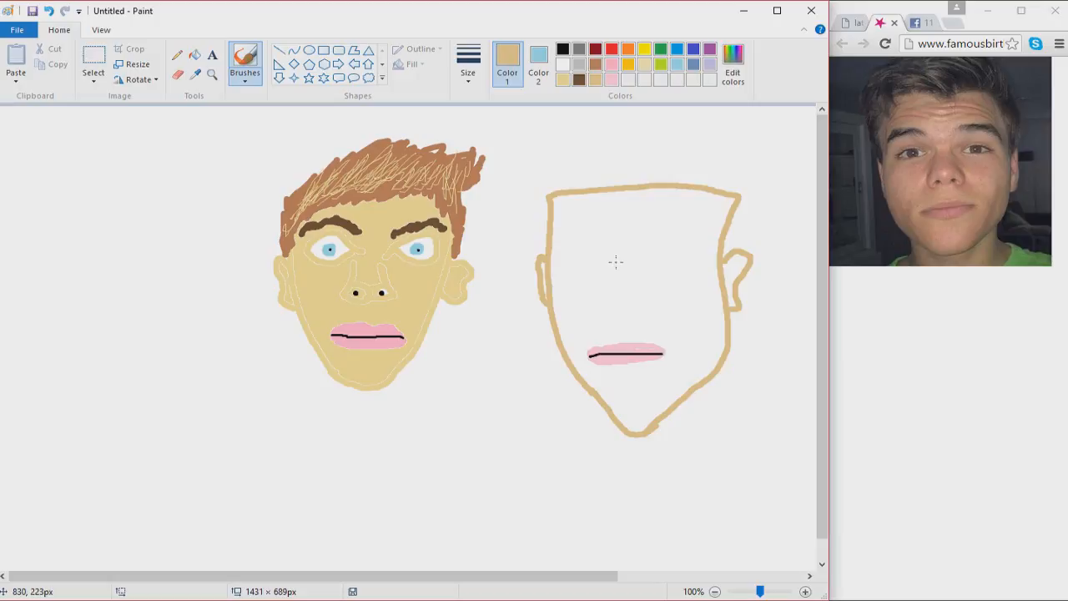
left_click_drag(616, 265, 598, 298)
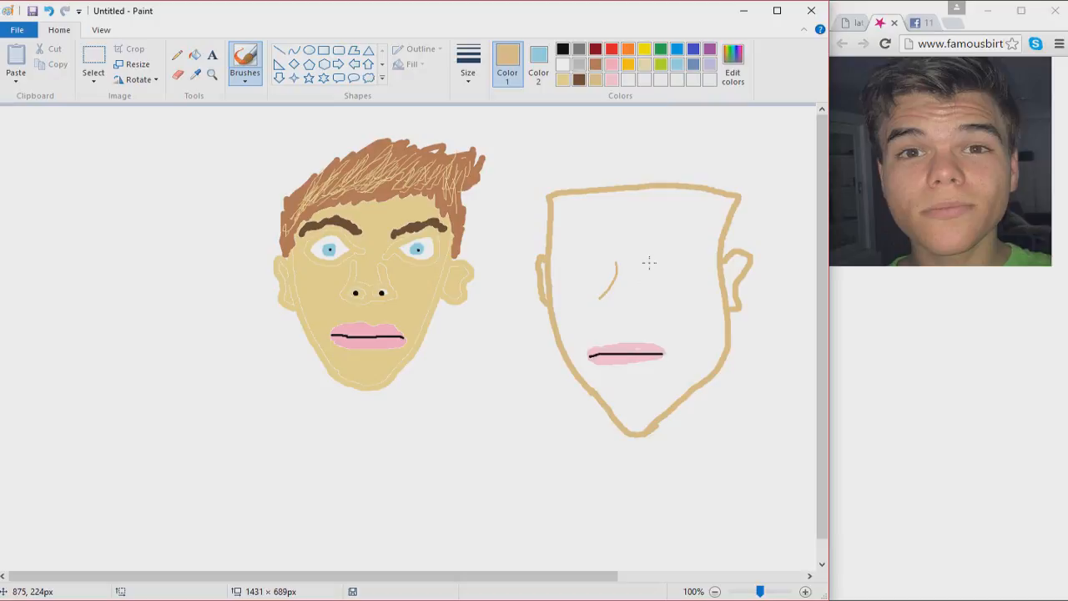
left_click_drag(651, 267, 660, 297)
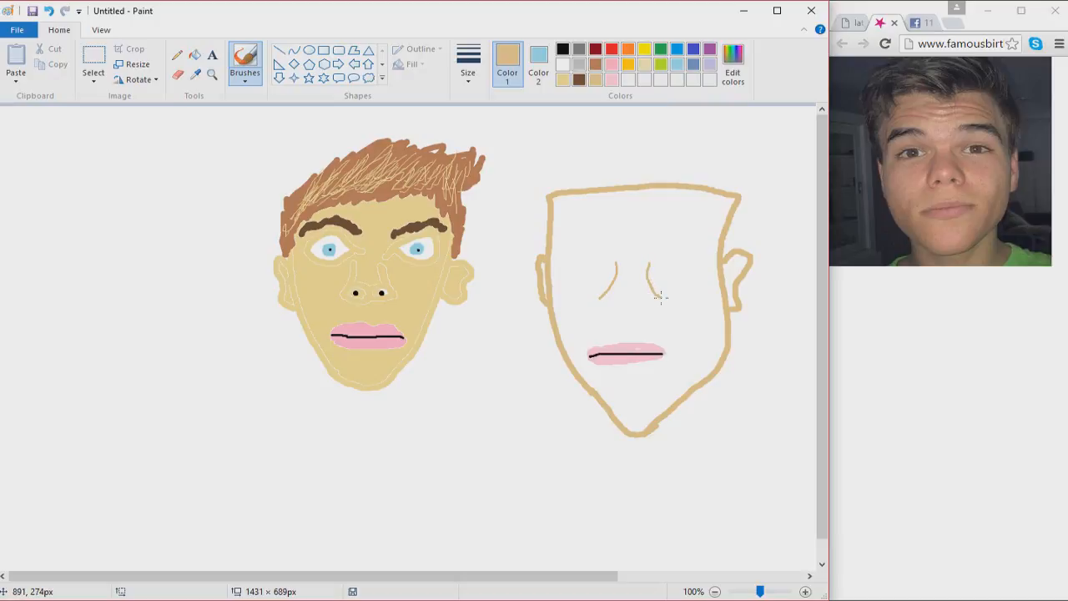
left_click_drag(647, 284, 655, 300)
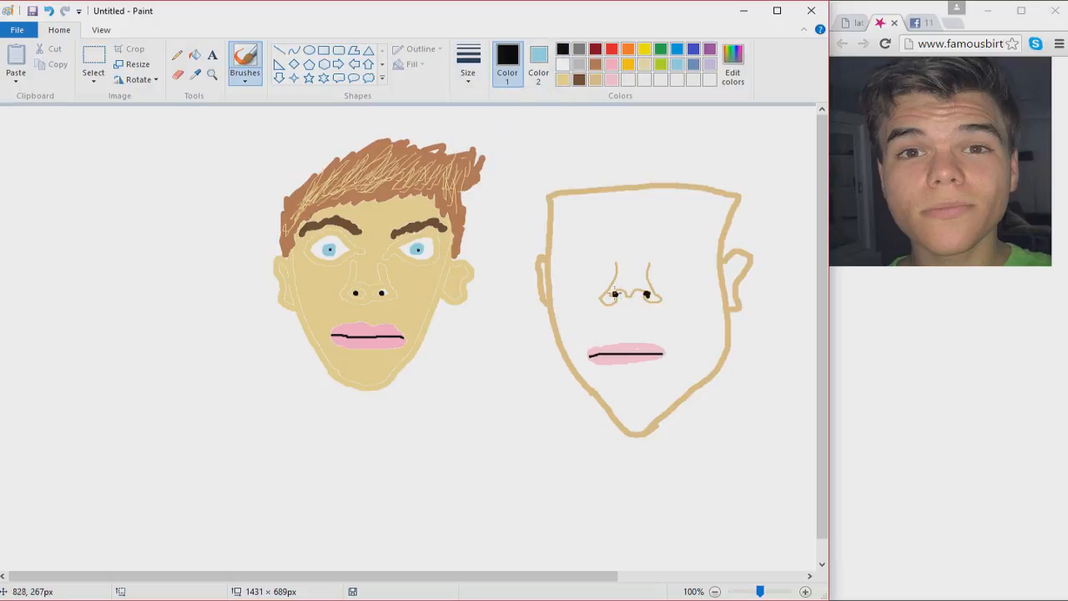
mouse_move(507, 233)
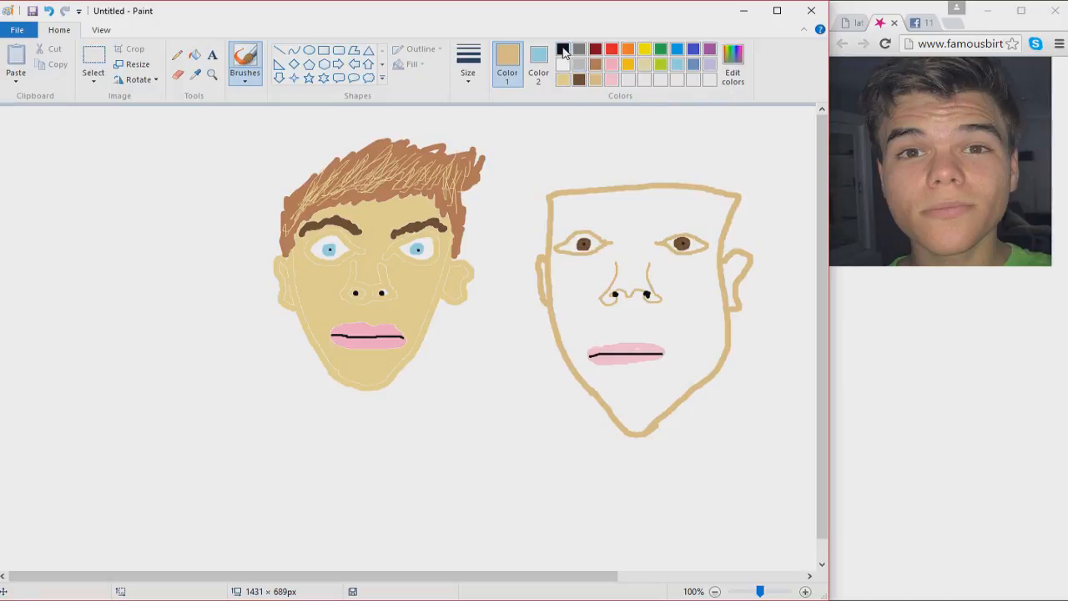
Select black from the palette for painting the hair
left_click(562, 49)
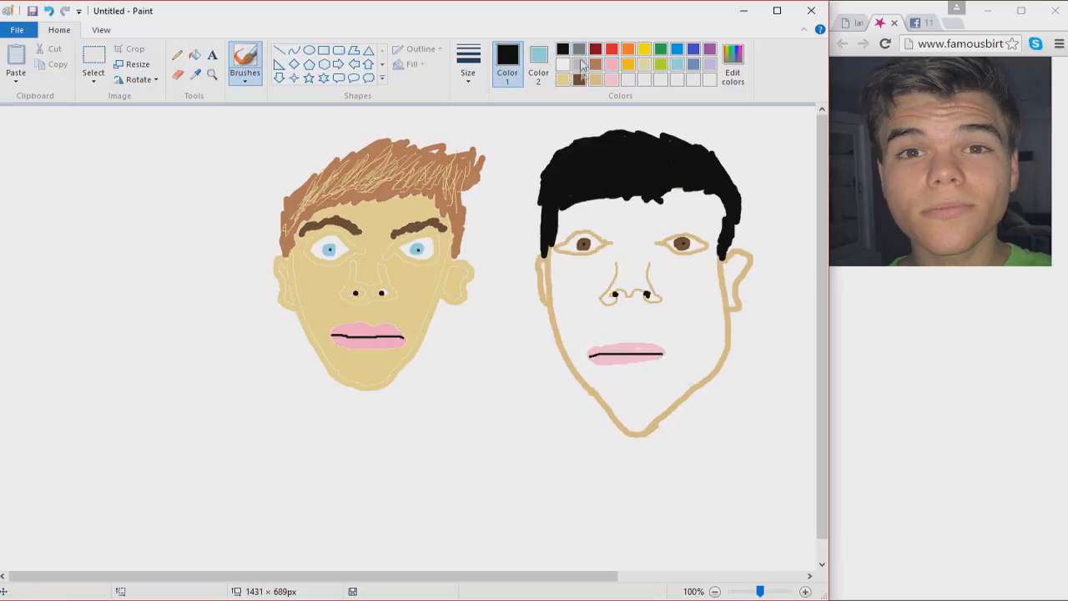
Add grey highlight streaks to the black hair, then pick the tan swatch
left_click(468, 63)
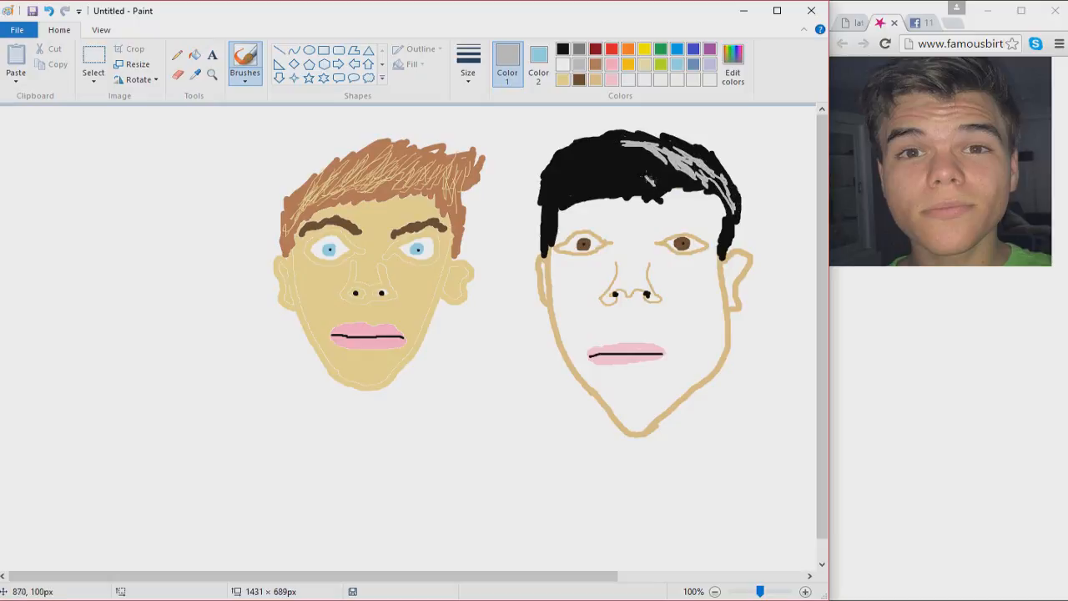
left_click_drag(555, 172, 660, 179)
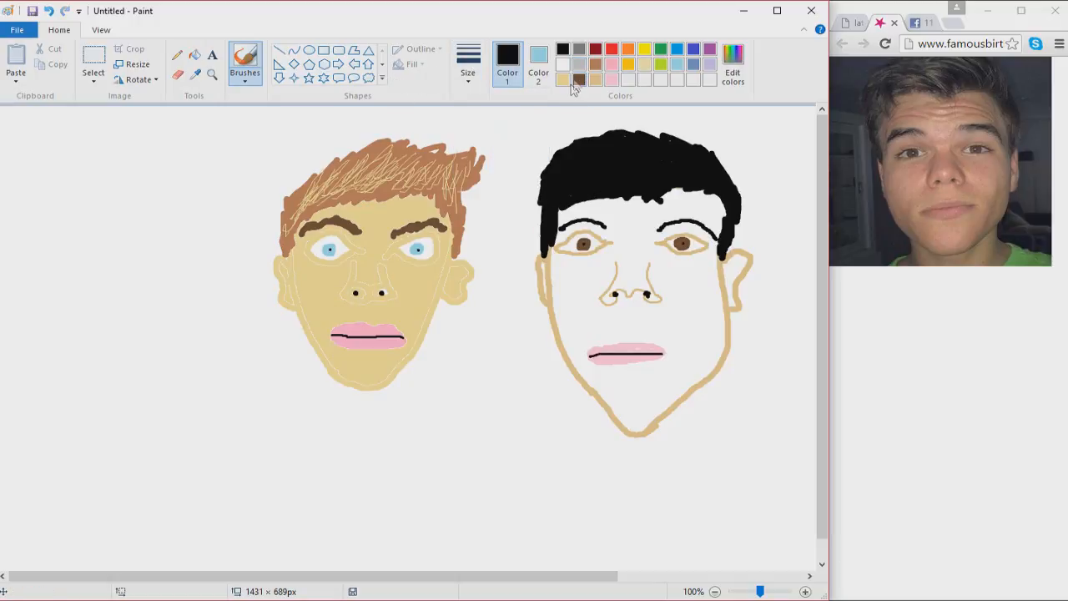
left_click(562, 79)
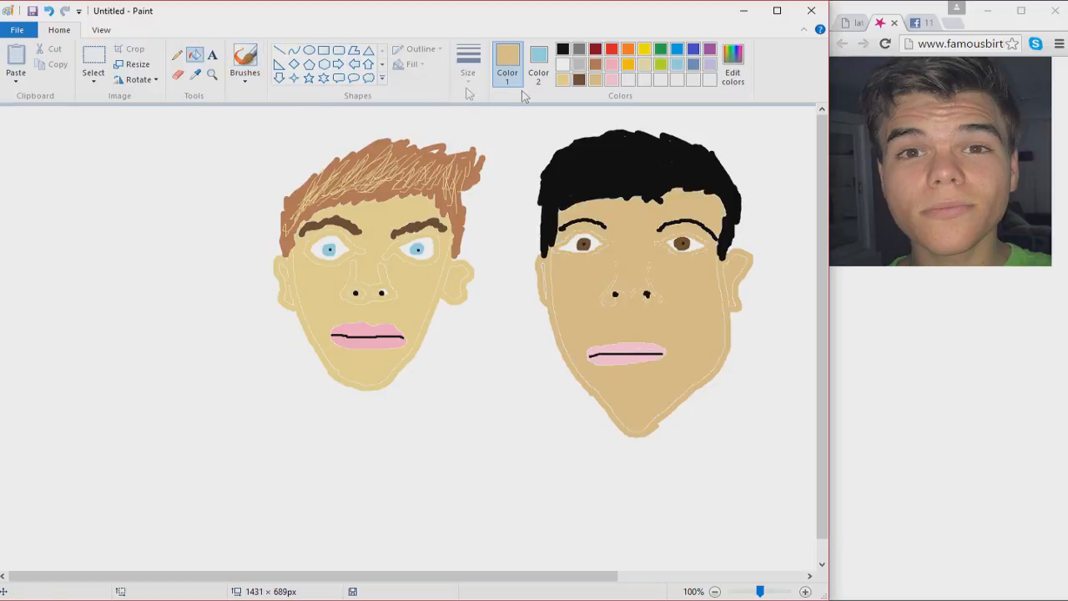
mouse_move(580, 79)
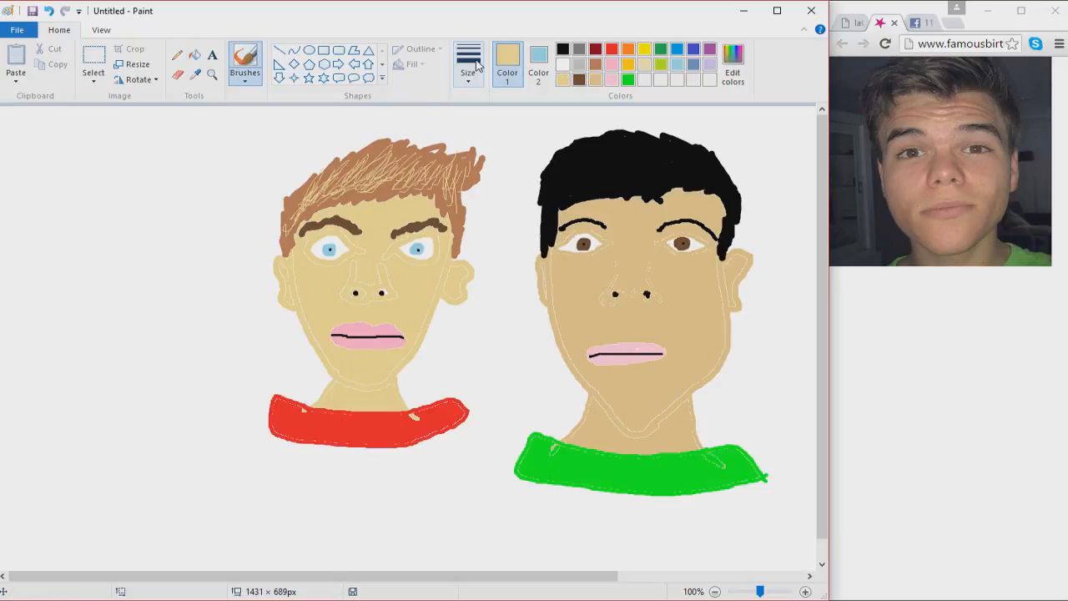
Adjust the brush stroke thickness before painting the necks and shirts
left_click(468, 58)
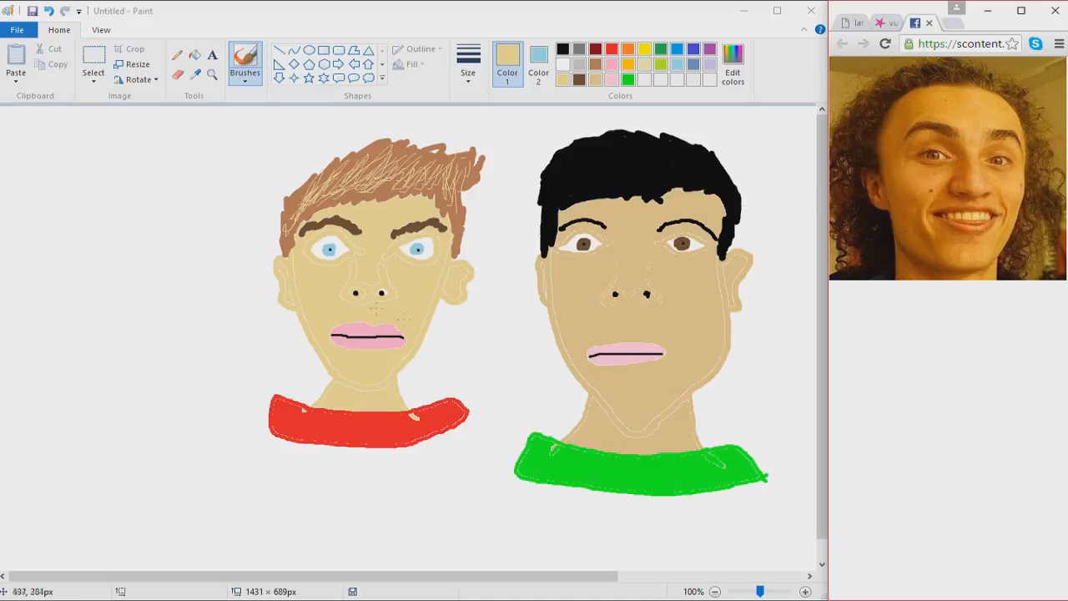
mouse_move(496, 146)
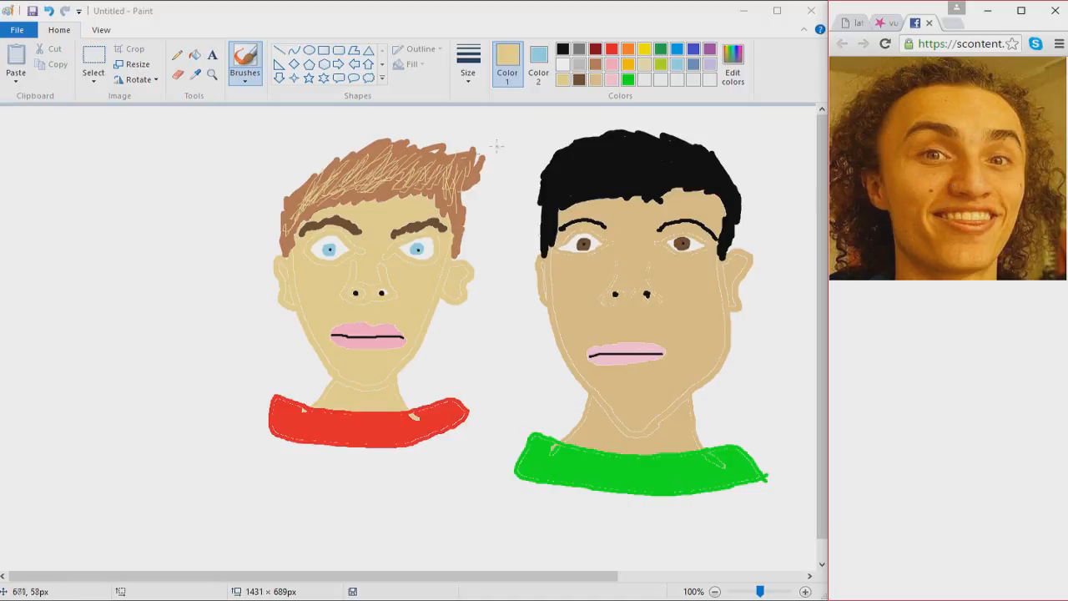
mouse_move(993, 196)
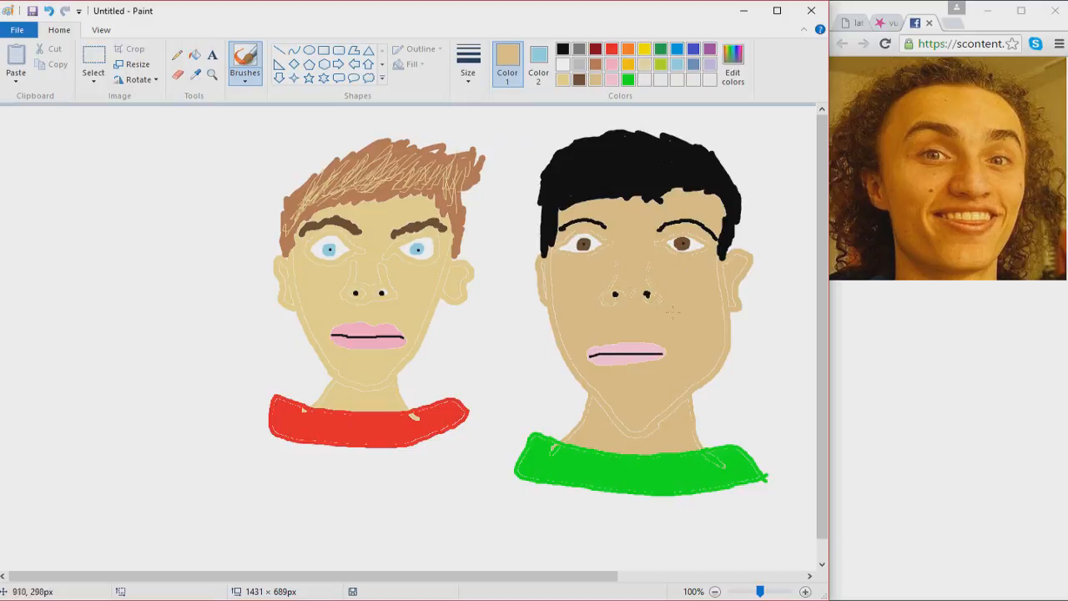
mouse_move(941, 164)
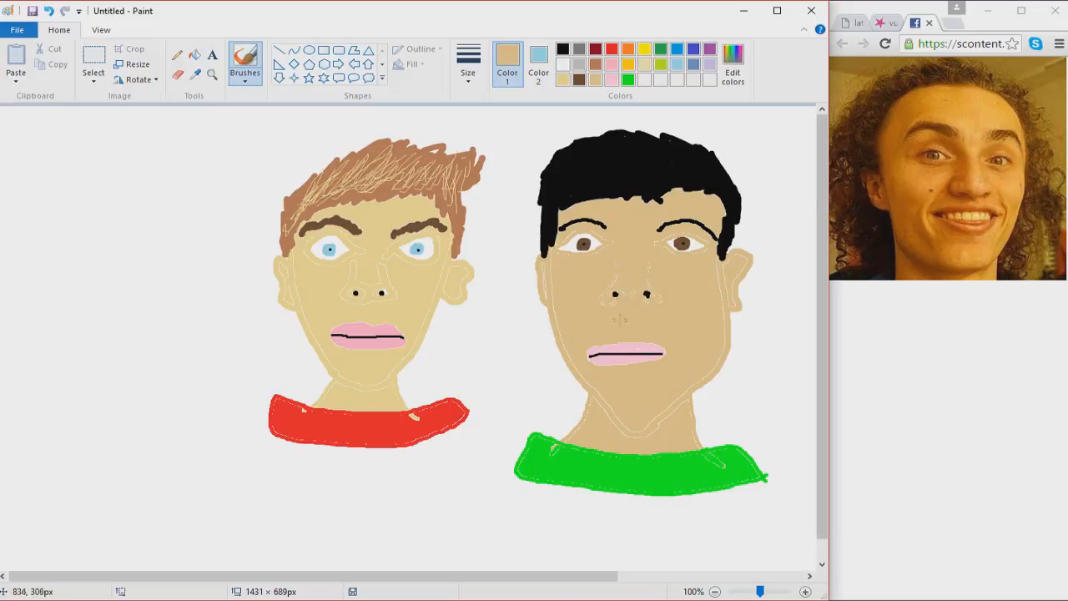
mouse_move(82, 327)
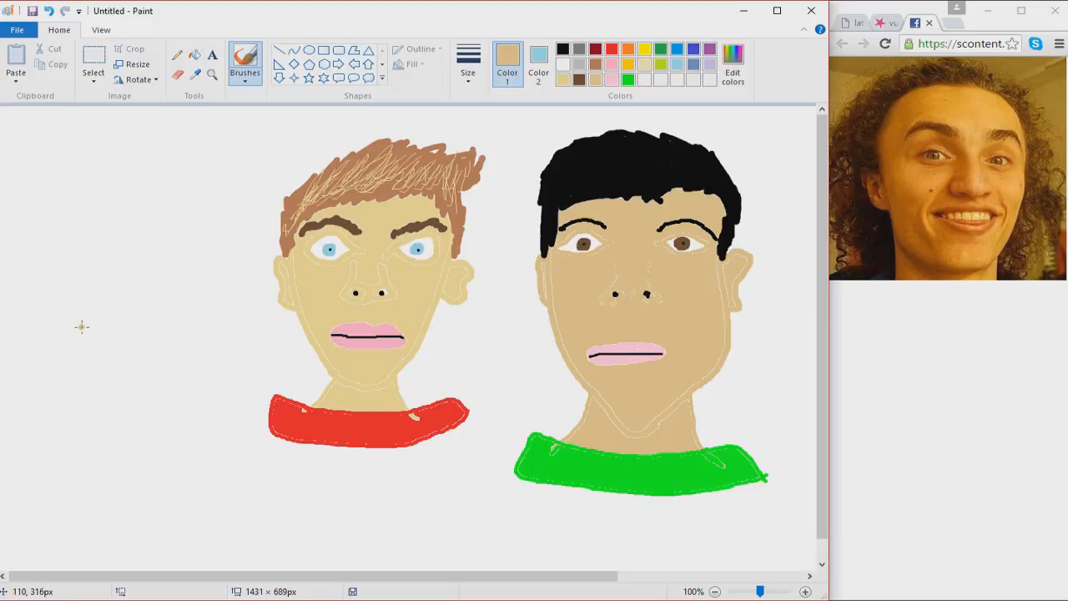
mouse_move(942, 239)
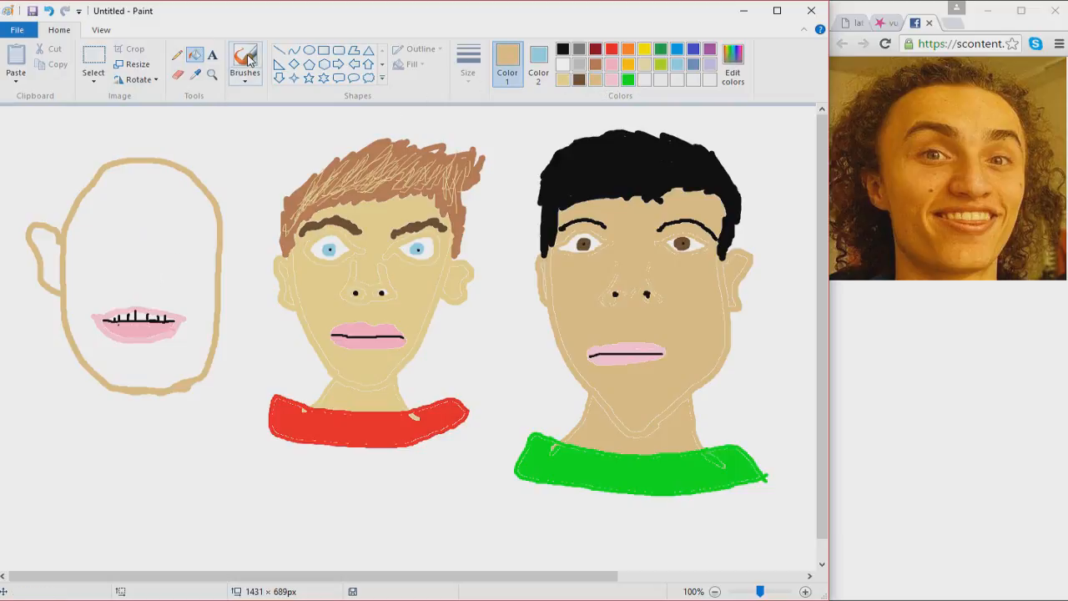
Brush a nose onto the left face and pick a colour for the eyes
left_click(244, 63)
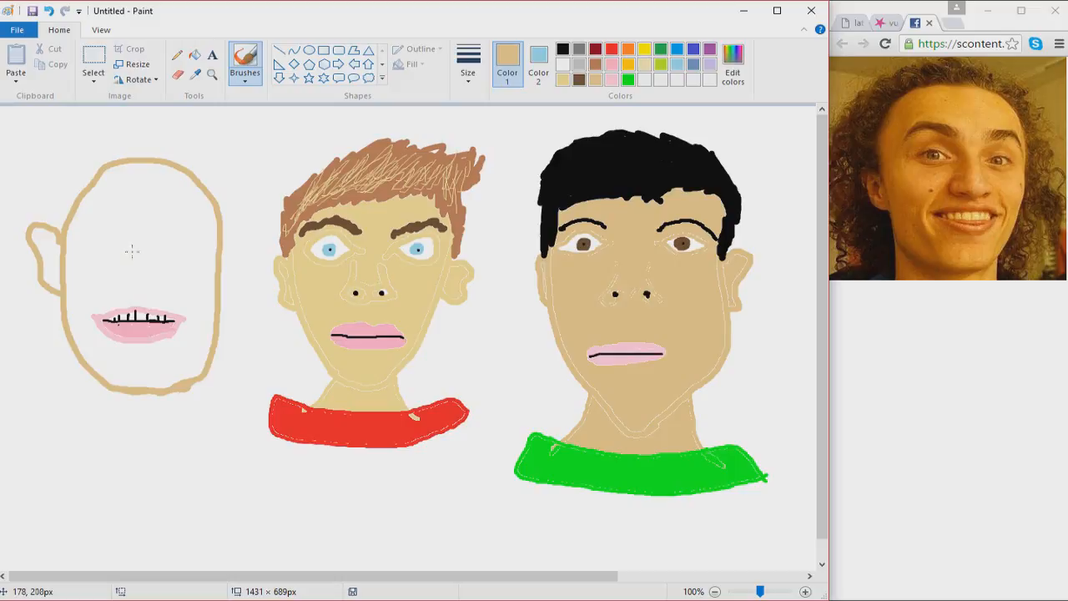
left_click_drag(126, 250, 121, 275)
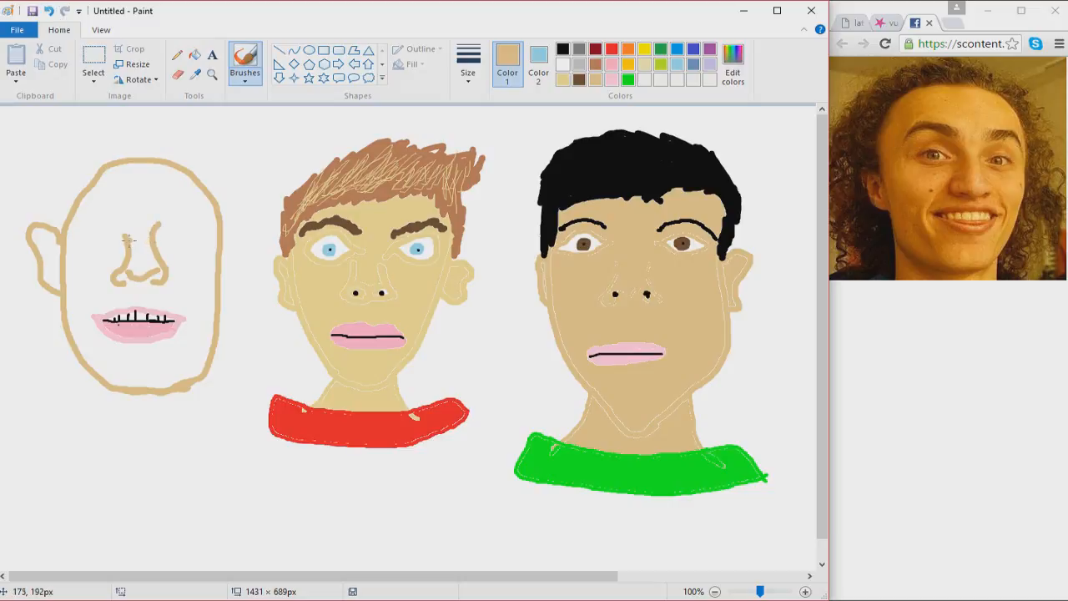
mouse_move(962, 164)
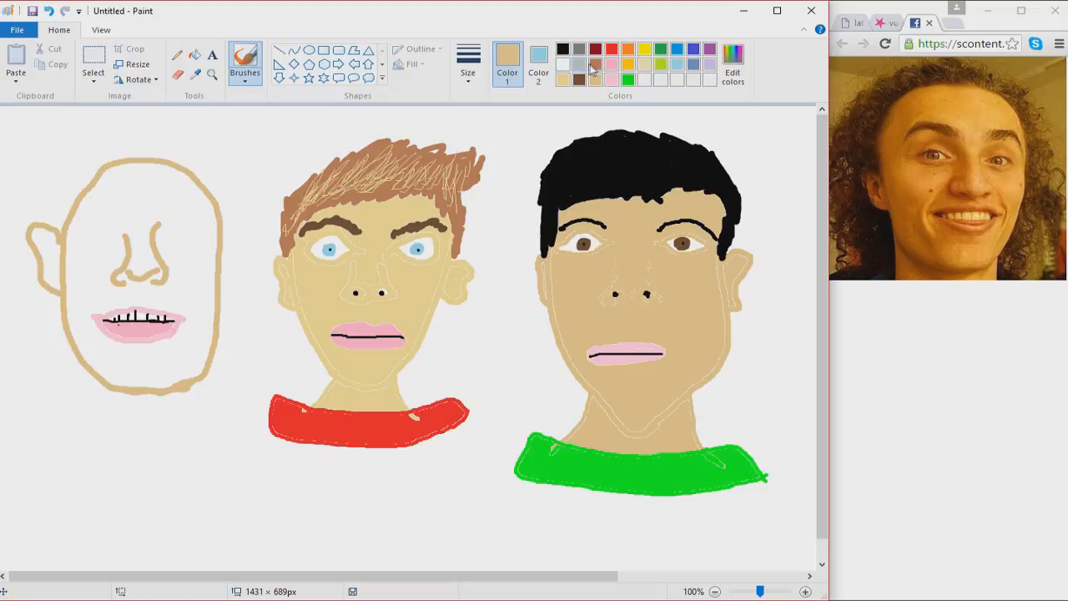
left_click(732, 62)
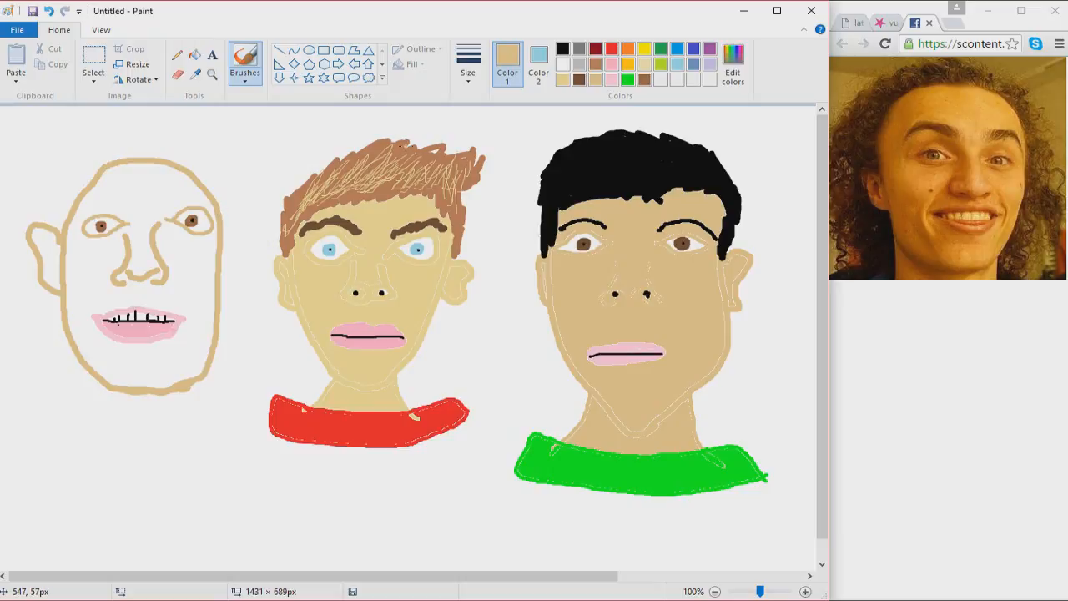
mouse_move(288, 111)
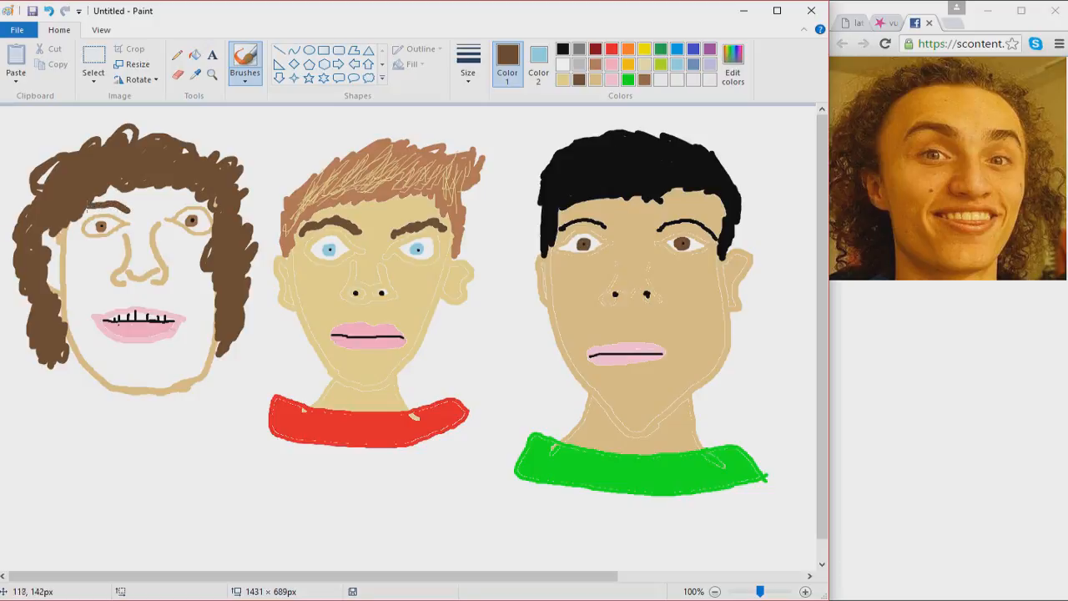
Add more curls to the brown hair and pick the tan skin colour
left_click_drag(83, 207, 133, 205)
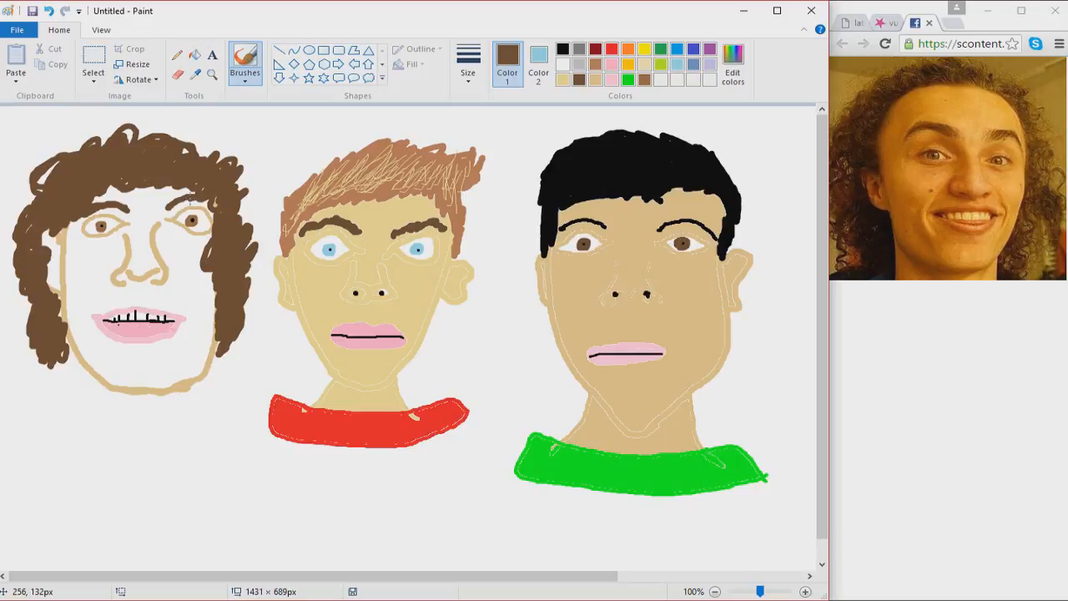
mouse_move(105, 295)
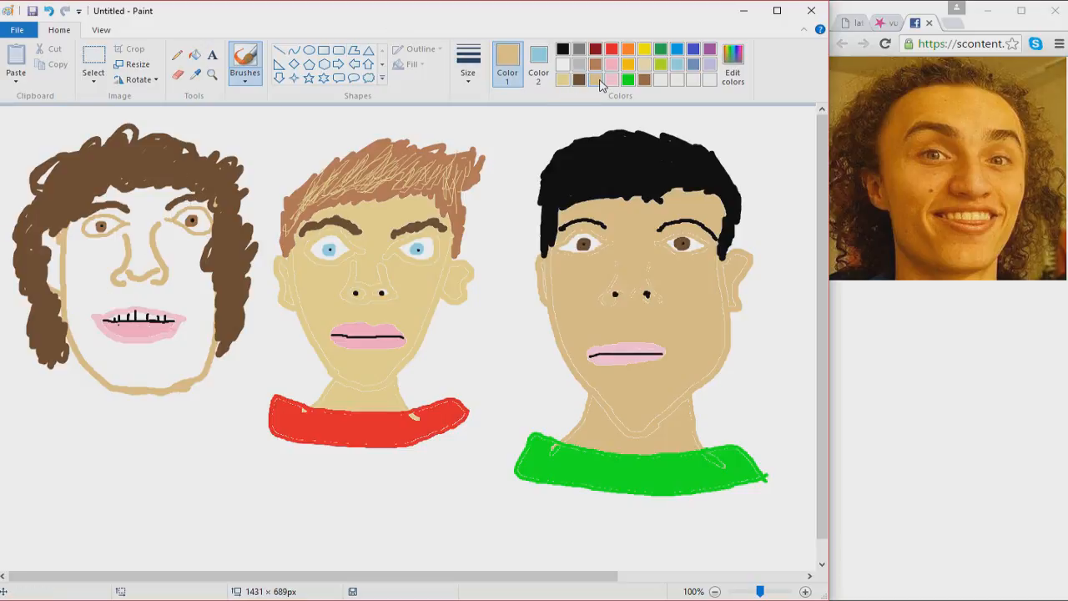
left_click(138, 430)
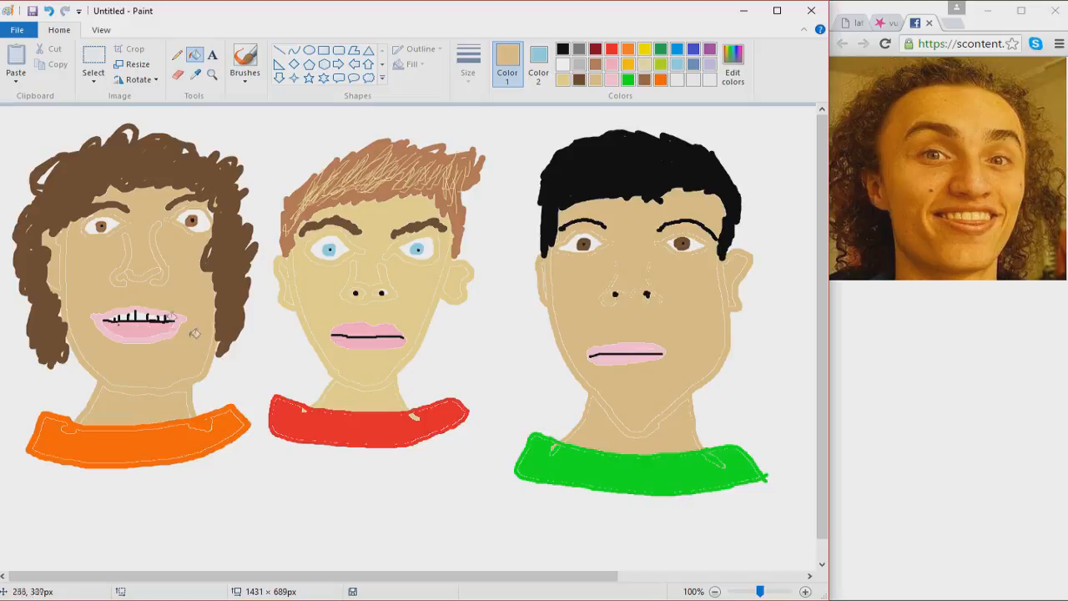
mouse_move(352, 289)
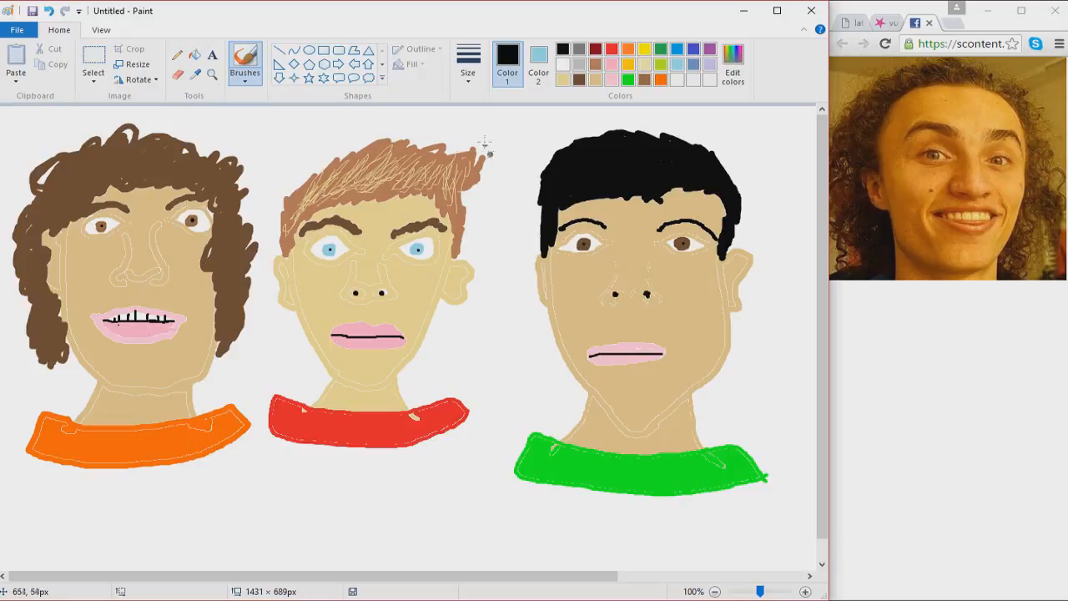
mouse_move(484, 357)
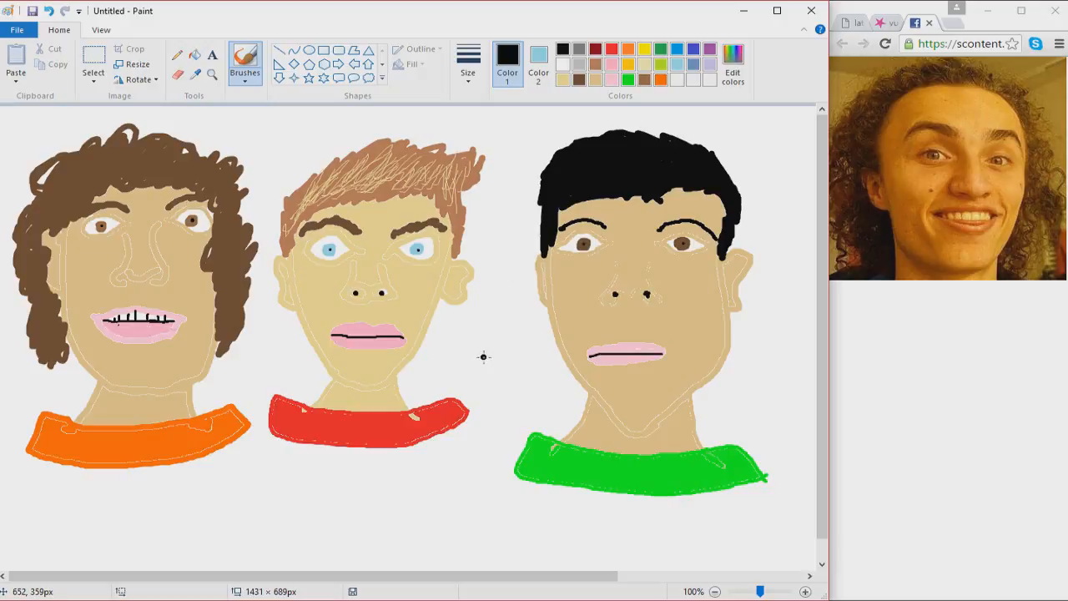